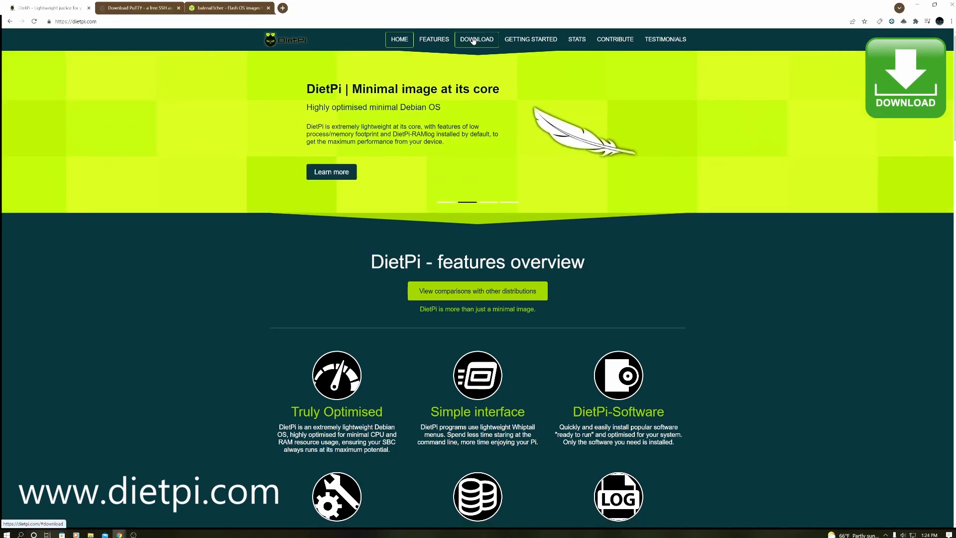
Download the ARMv6 32-bit Raspberry Pi image from the DietPi download page
scroll(down, 3)
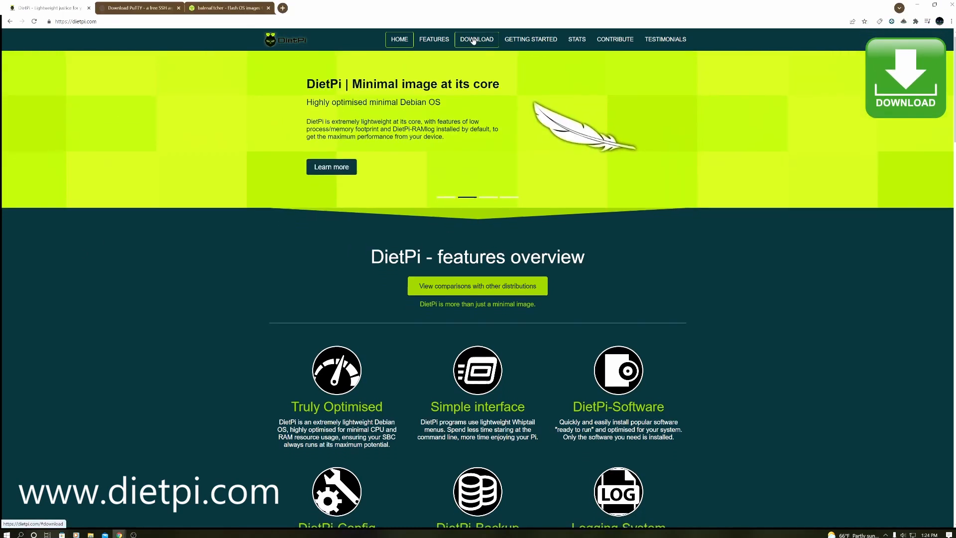
click(476, 39)
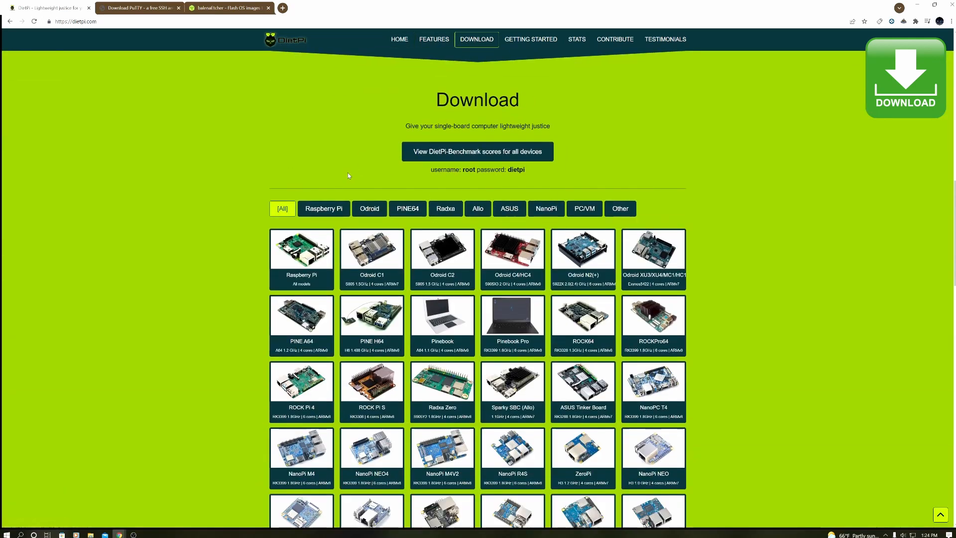
click(302, 256)
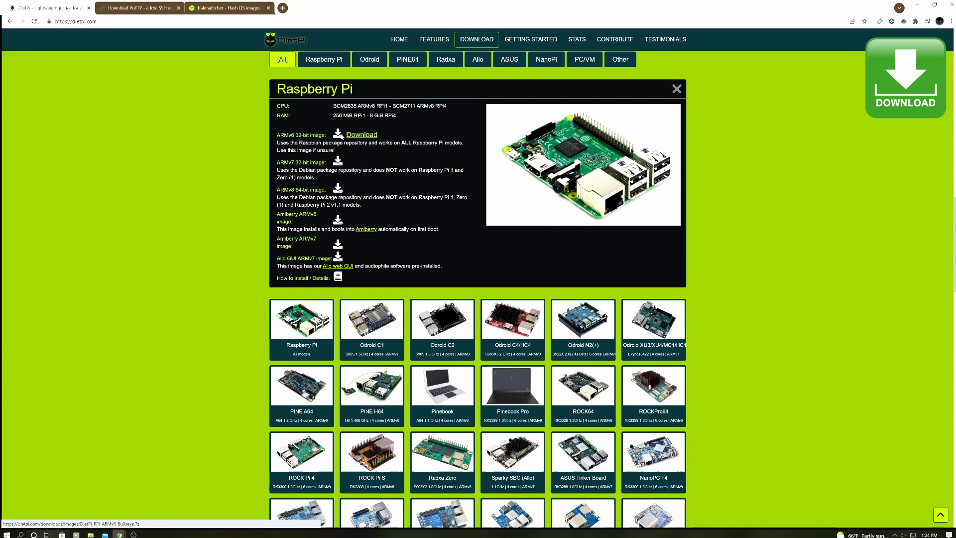
click(362, 134)
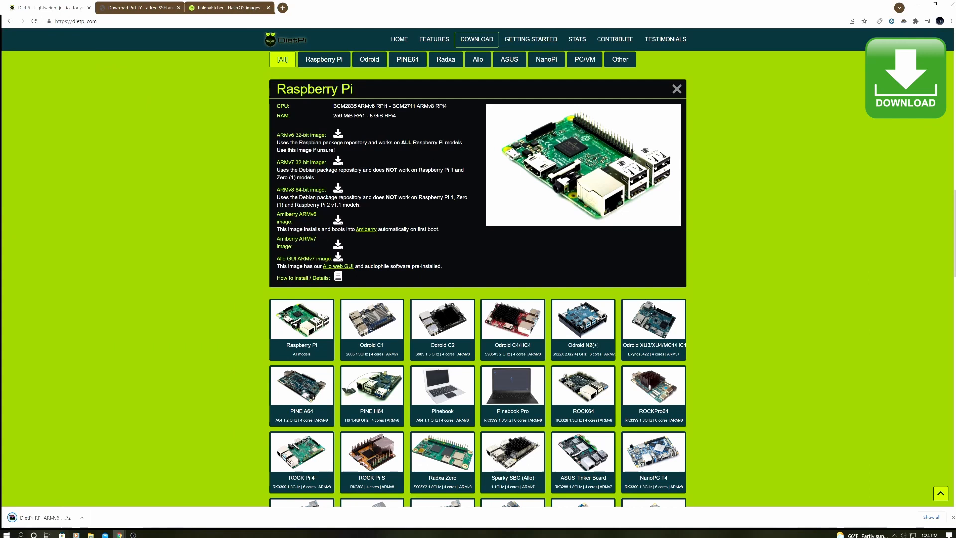
click(229, 8)
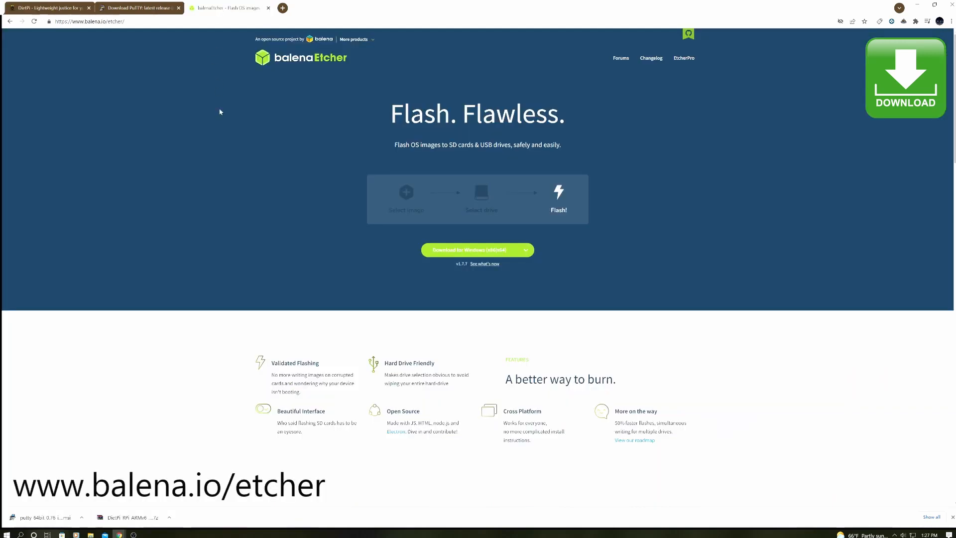
Download the balenaEtcher 'Download for Windows (x86|x64)' installer from balena.io/etcher
click(478, 250)
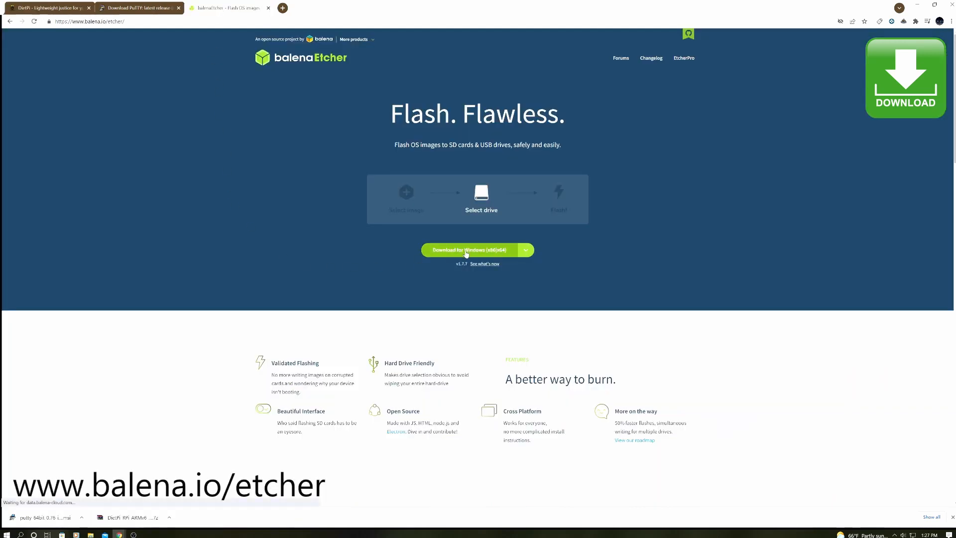
click(473, 250)
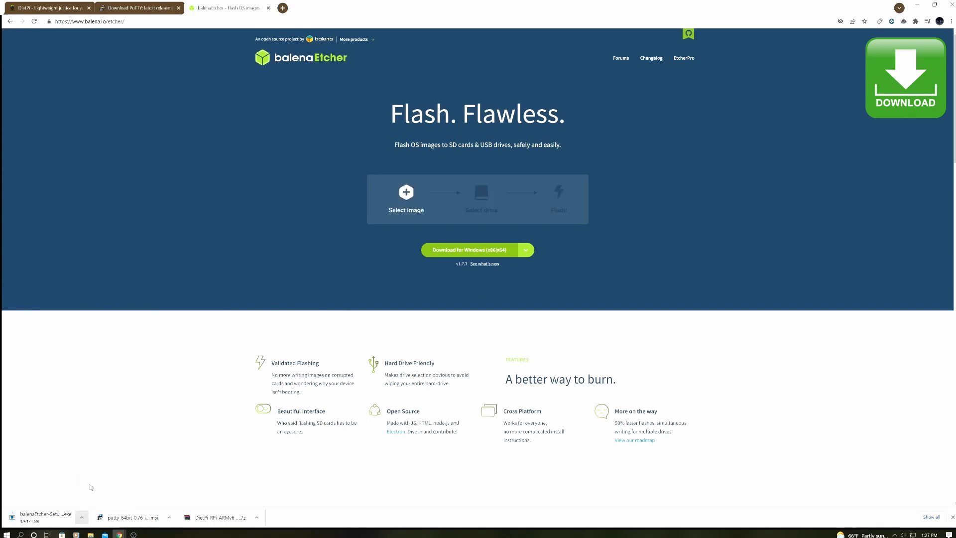
click(137, 8)
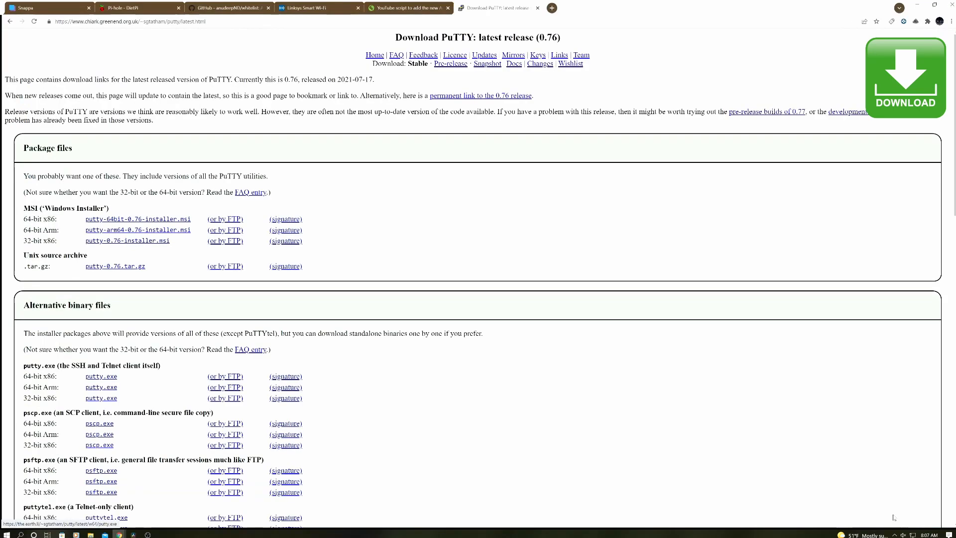
Download the 64-bit x86 PuTTY installer from the latest release page
click(42, 517)
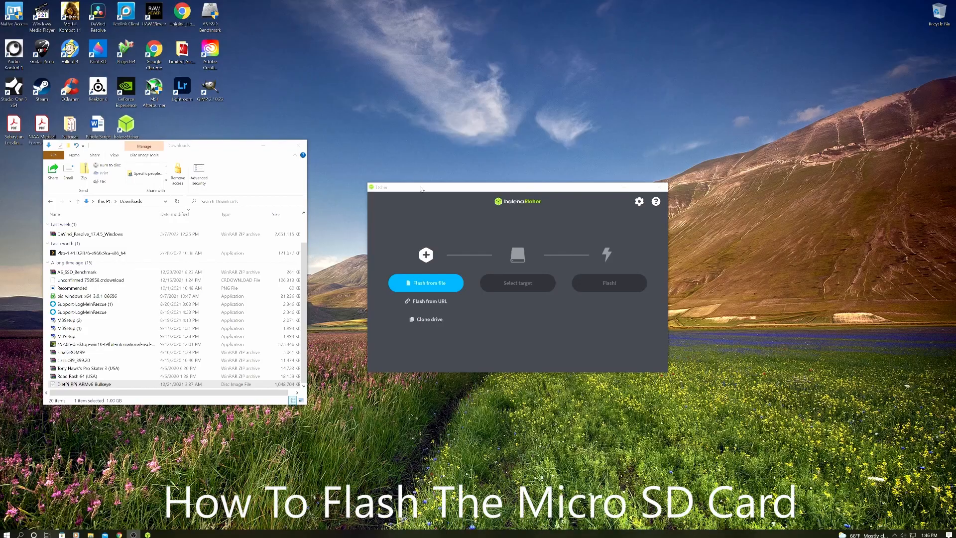
Flash the DietPi Bullseye image onto the 32 GB Mass Storage USB Device
click(426, 283)
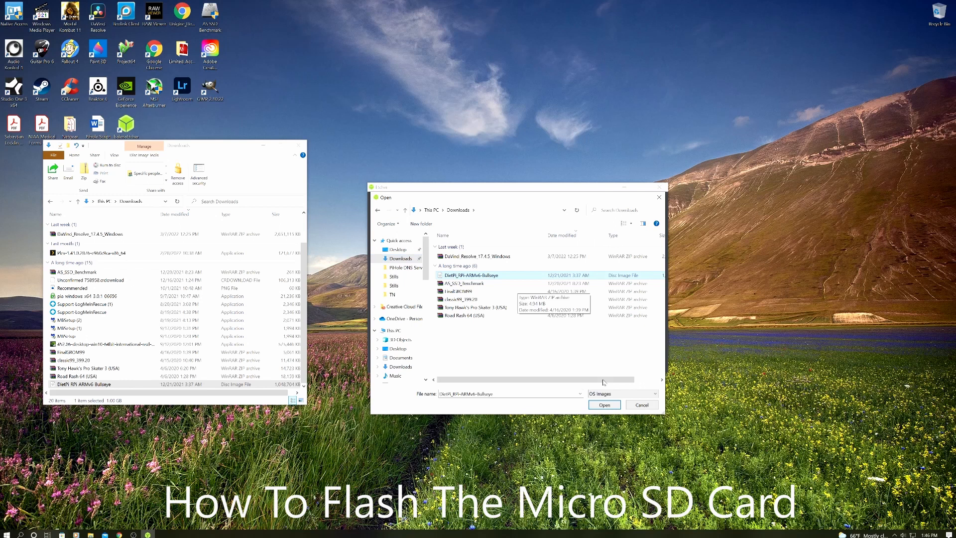
click(604, 405)
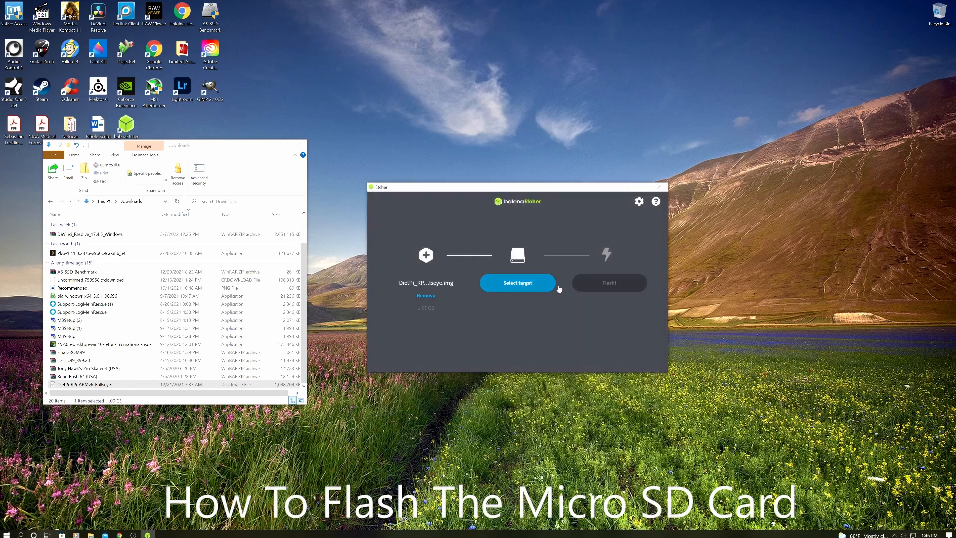
click(517, 282)
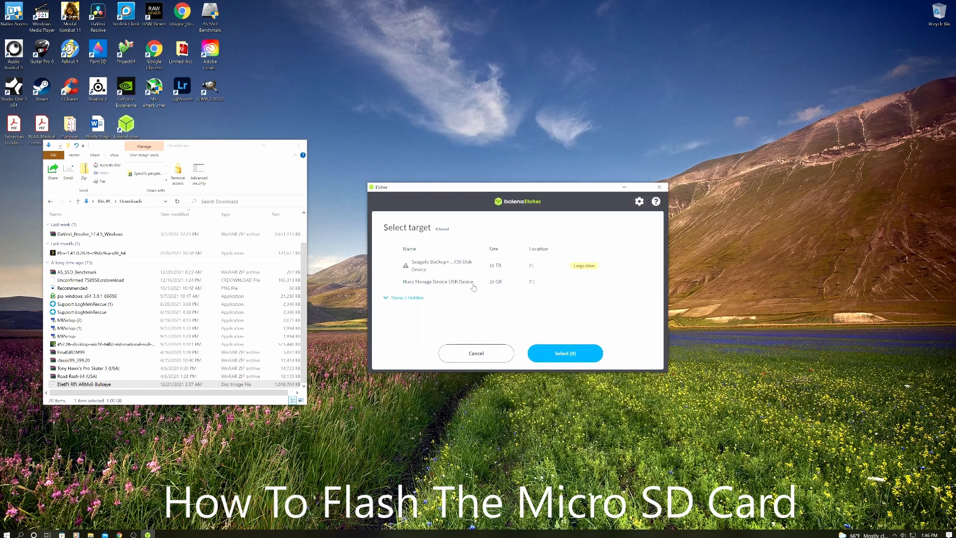
click(393, 282)
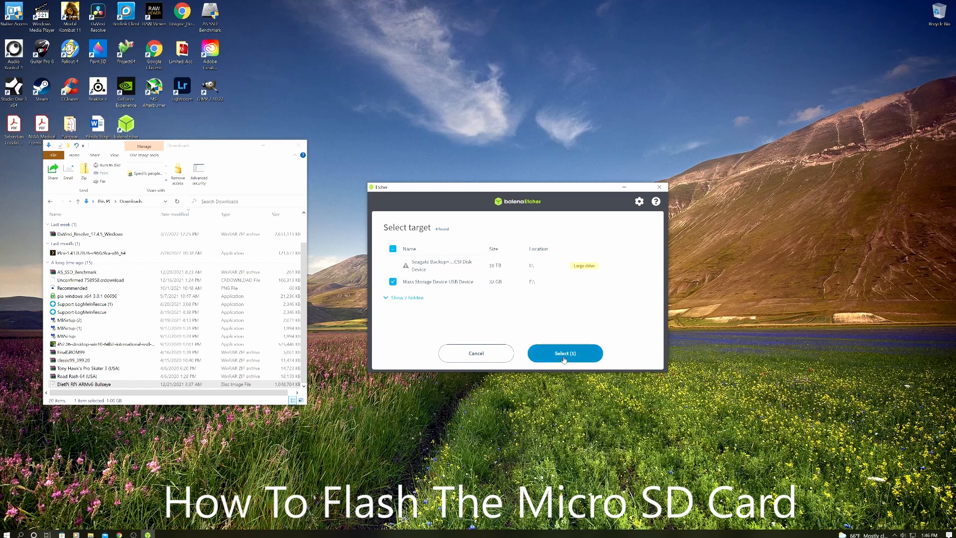
click(564, 353)
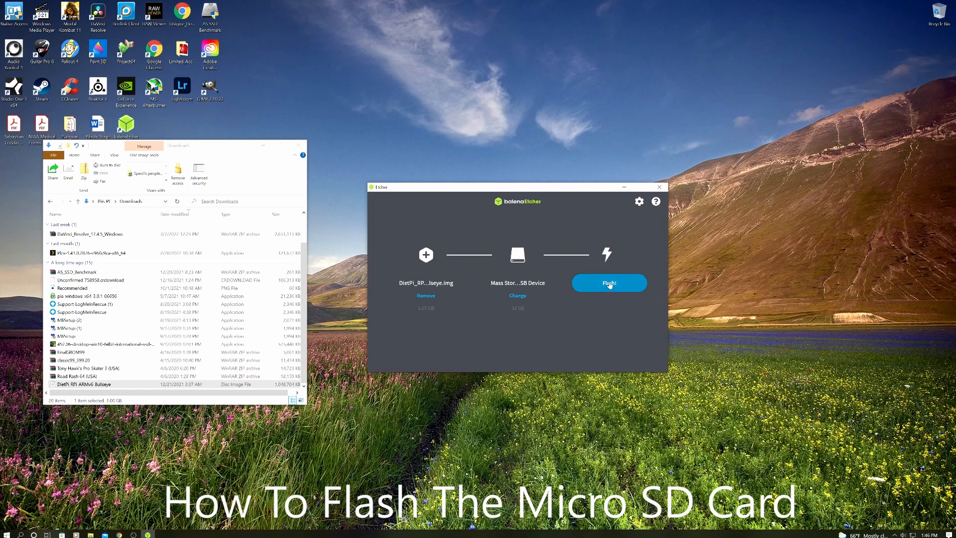
click(609, 282)
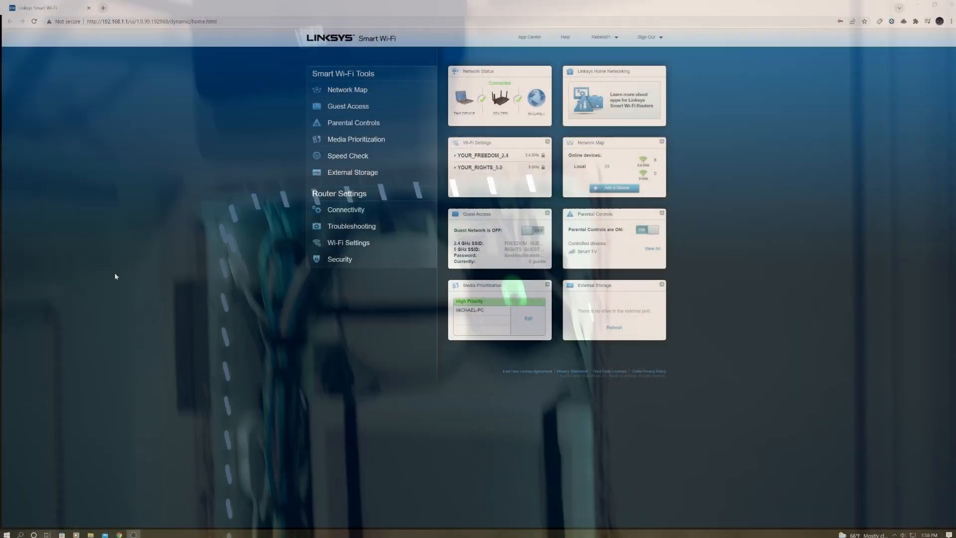
Open the DietPi device's info on page 2 of the Network Map
click(347, 90)
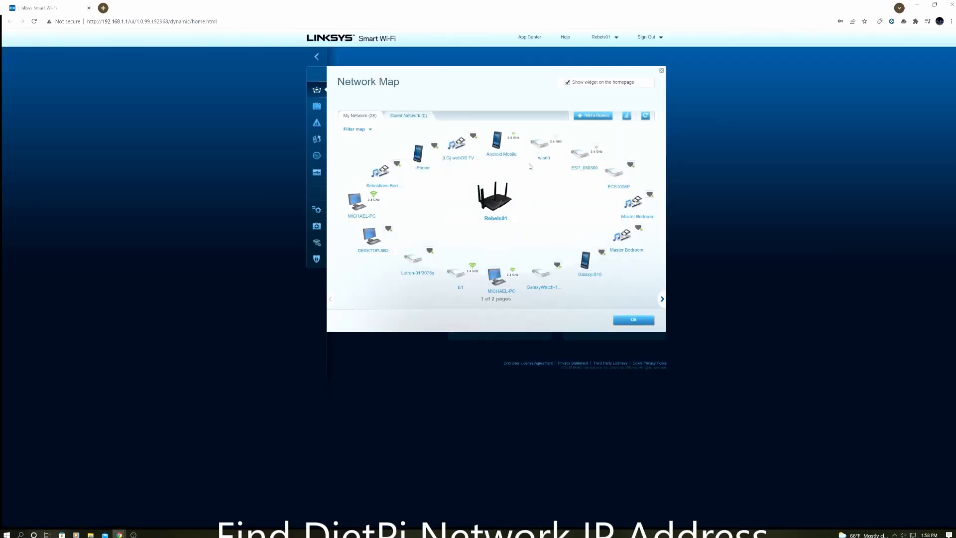
click(662, 298)
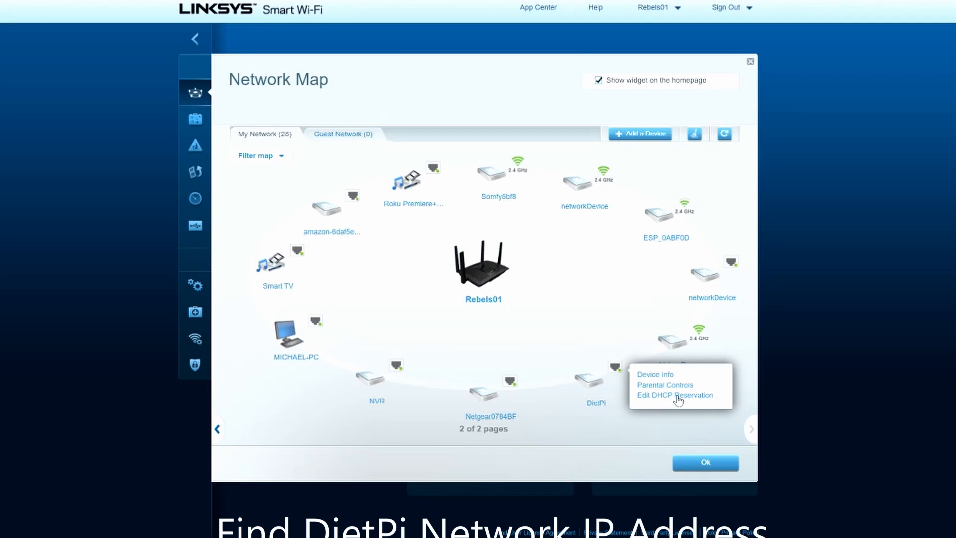
click(655, 374)
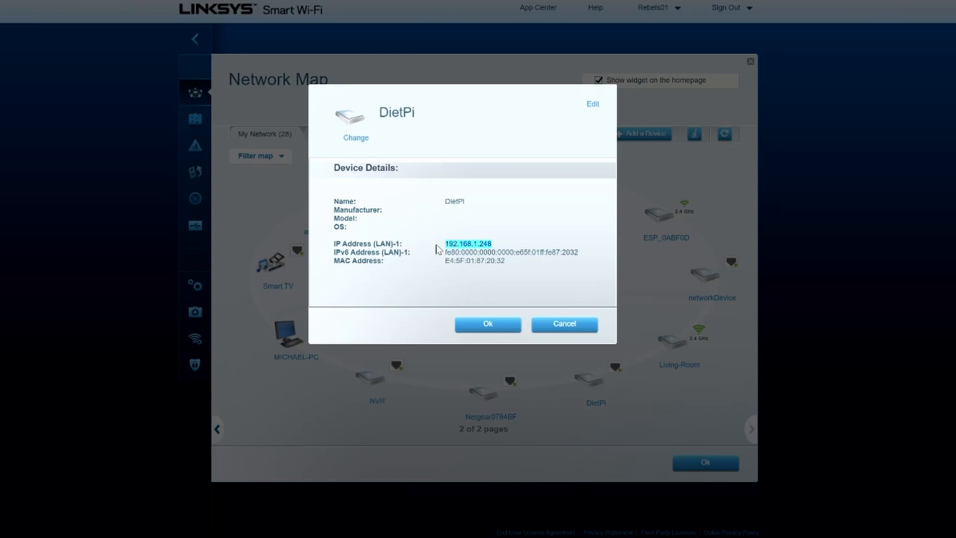
mouse_move(456, 305)
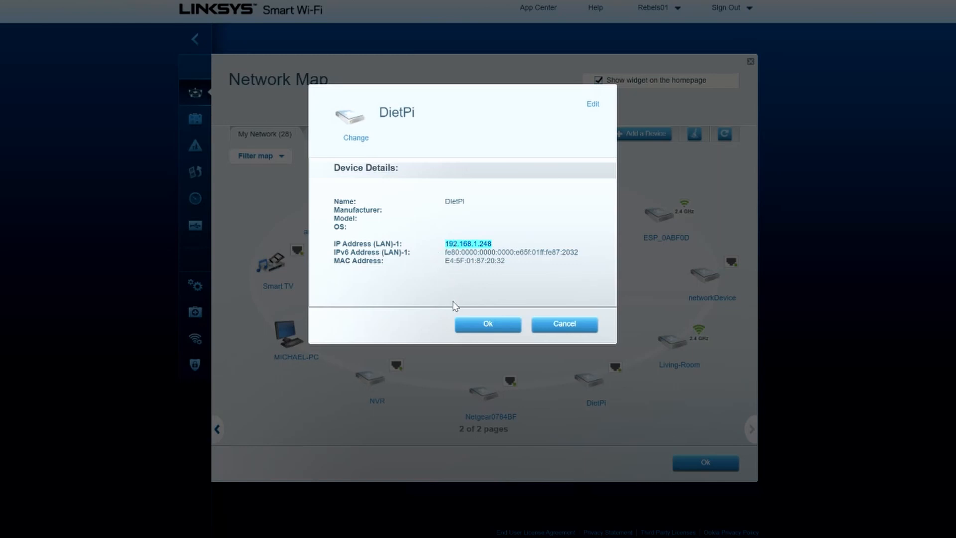
mouse_move(453, 306)
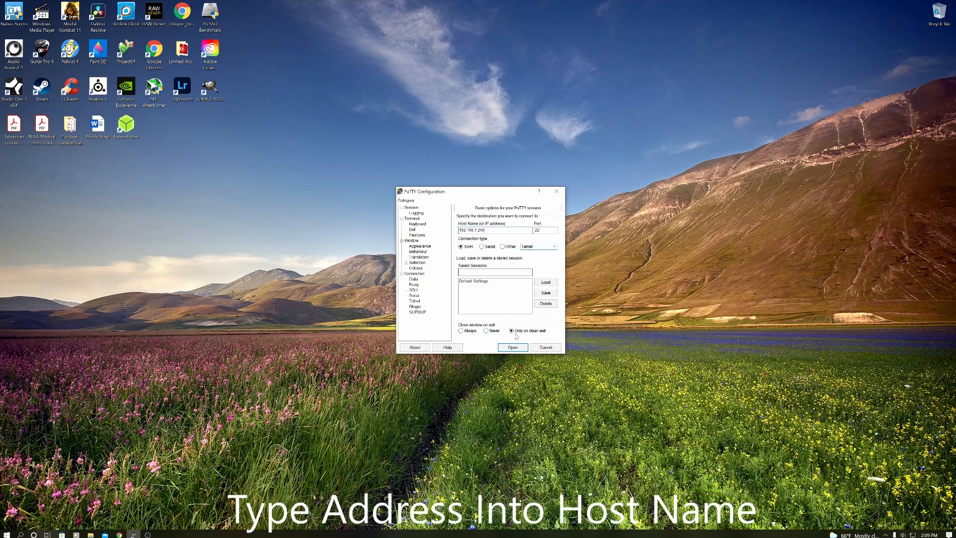
click(513, 347)
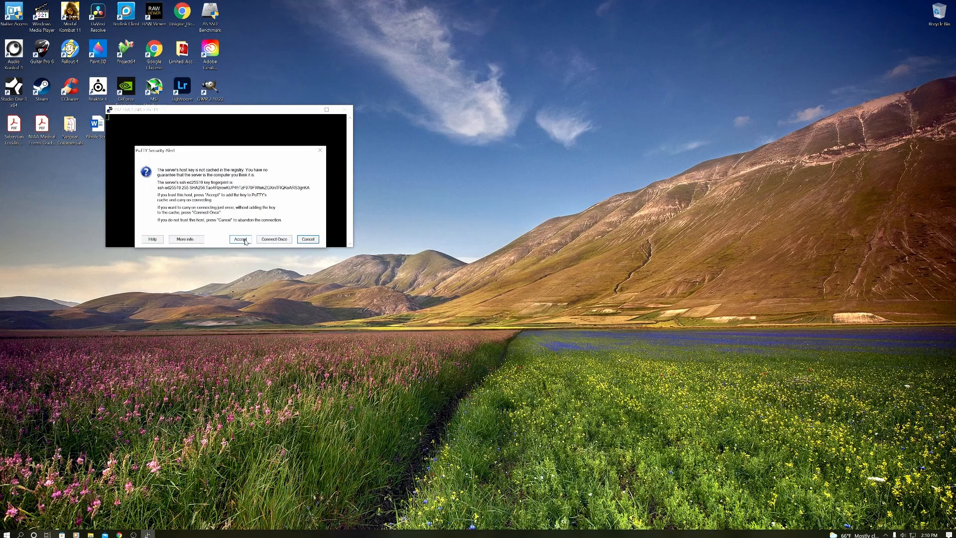
click(239, 238)
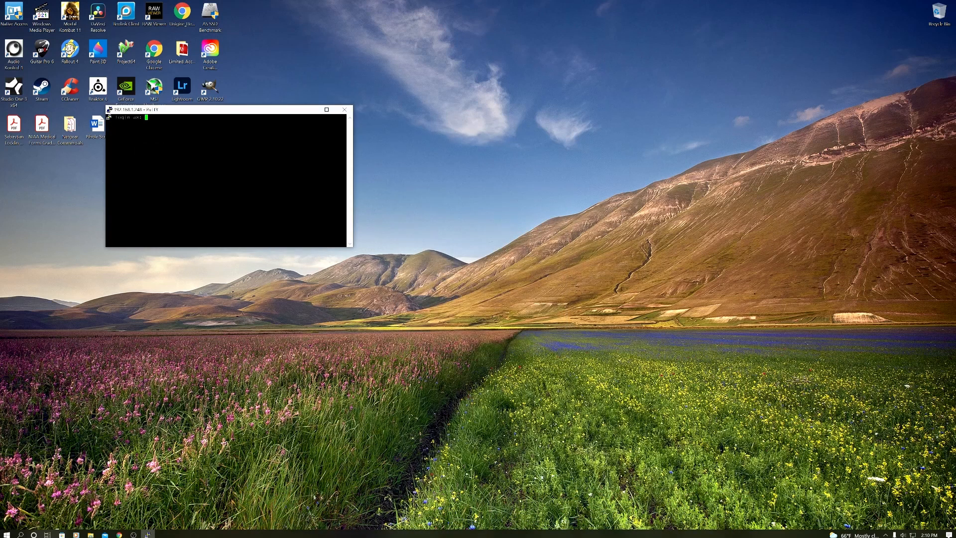
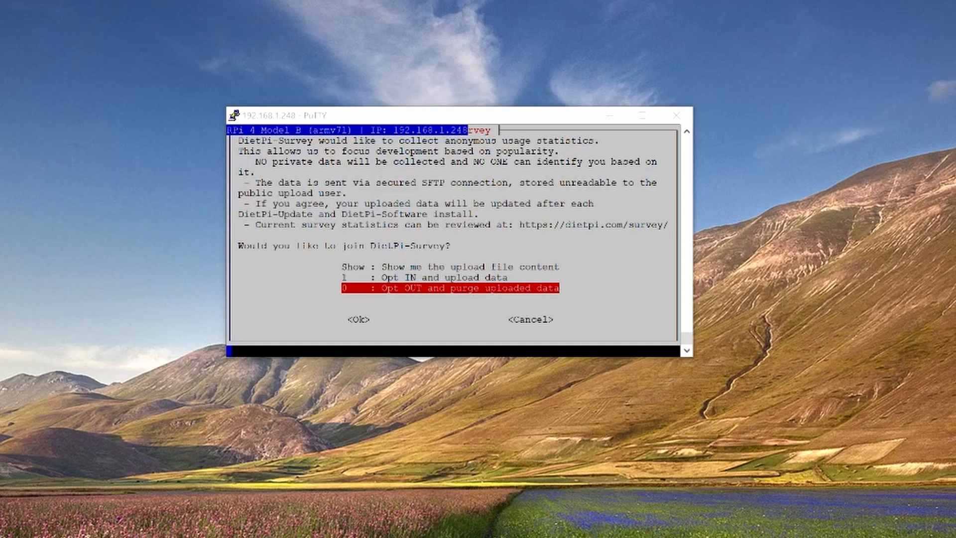
Opt out of DietPi-Survey, cancel the password change, and continue as a minimal image
click(359, 318)
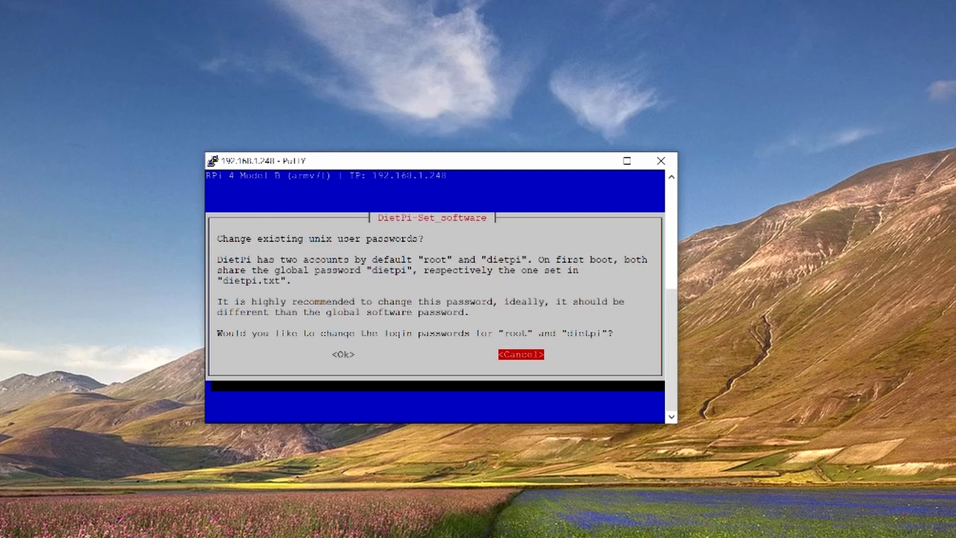
click(520, 355)
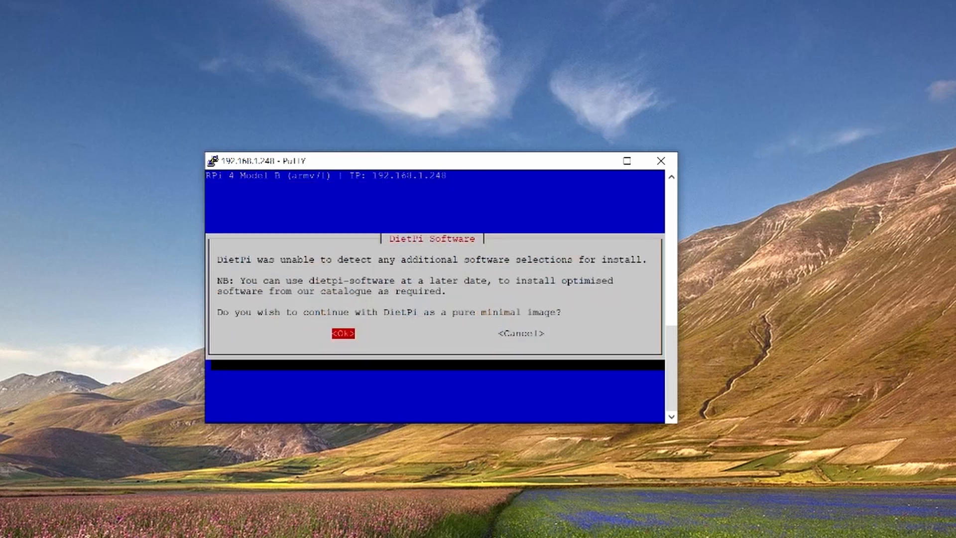
click(343, 333)
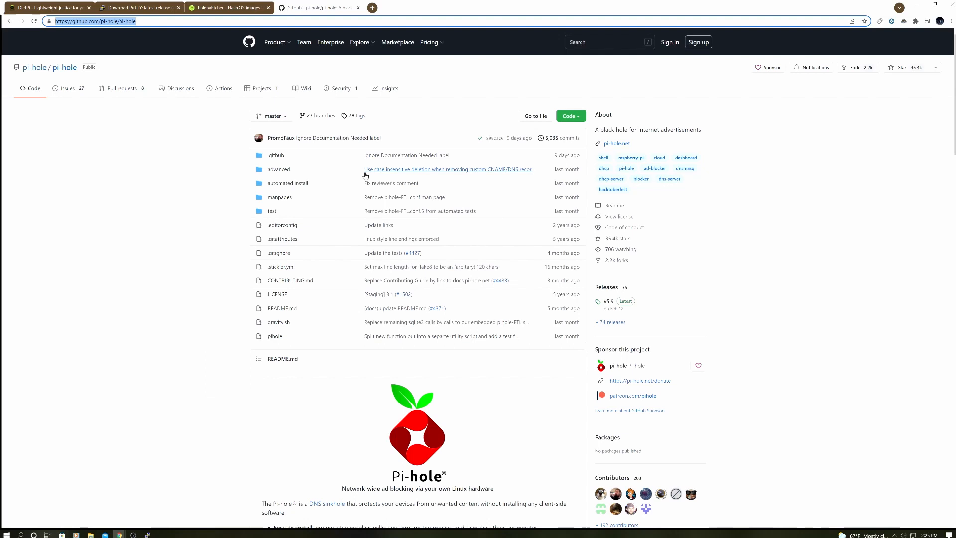
Scroll the Pi-hole README down to the curl one-step install command
scroll(down, 3)
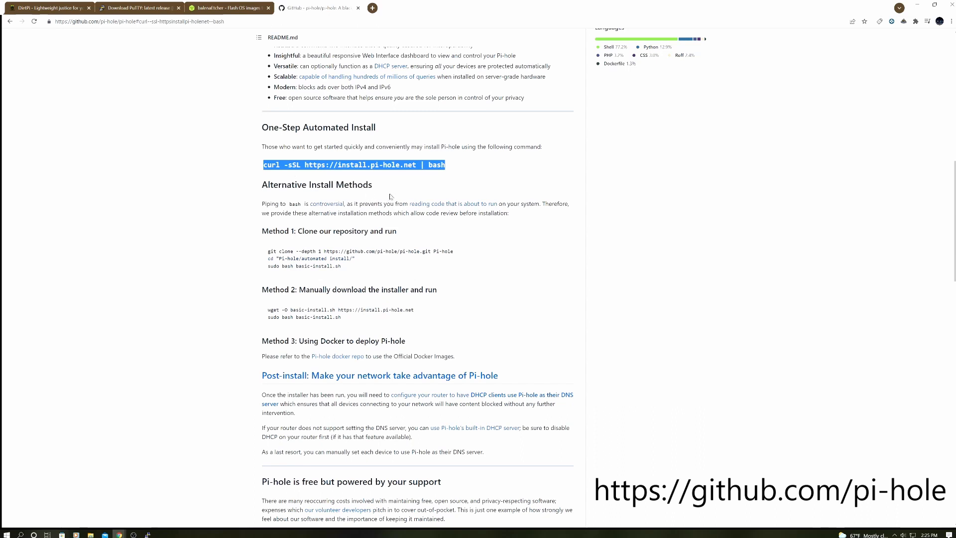
mouse_move(740, 48)
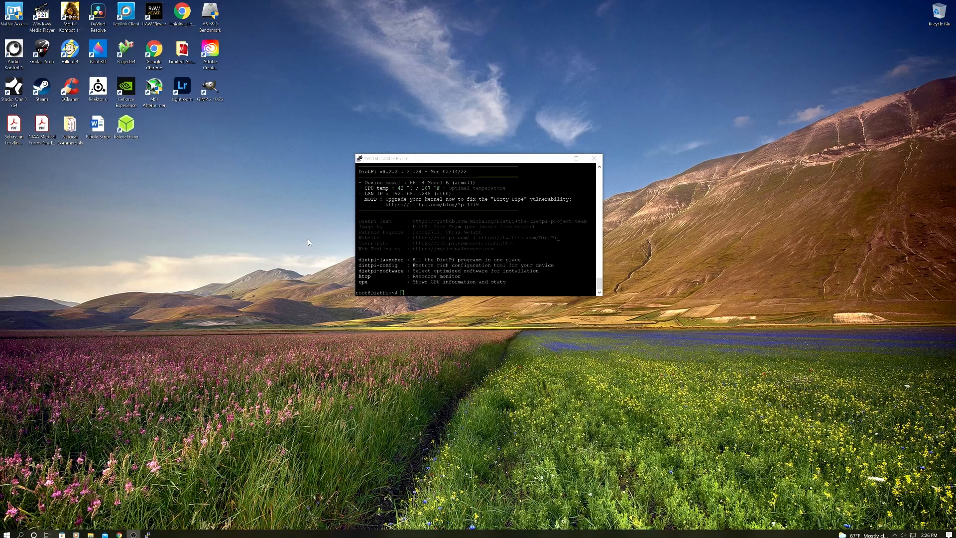
text(curl -sSL https://install.pi-hole.net | bash)
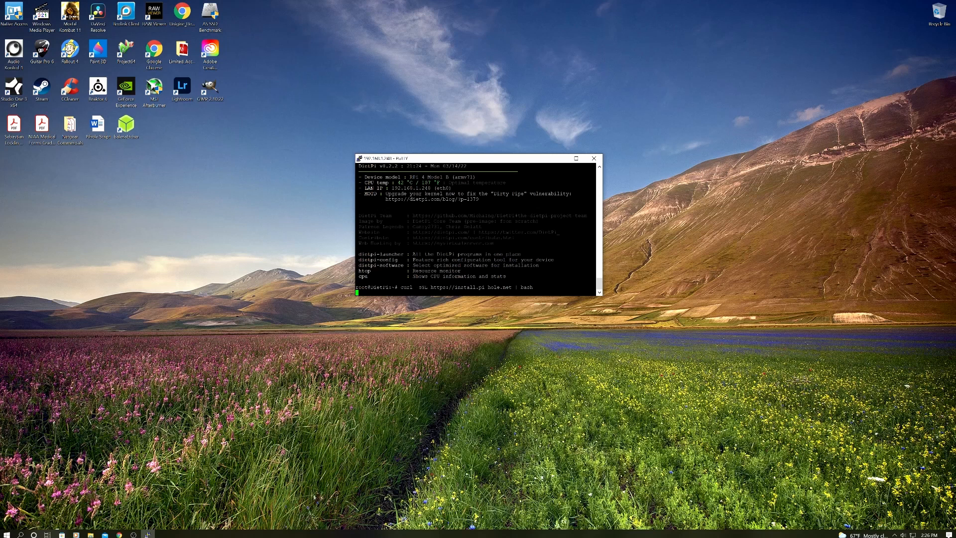
key(enter)
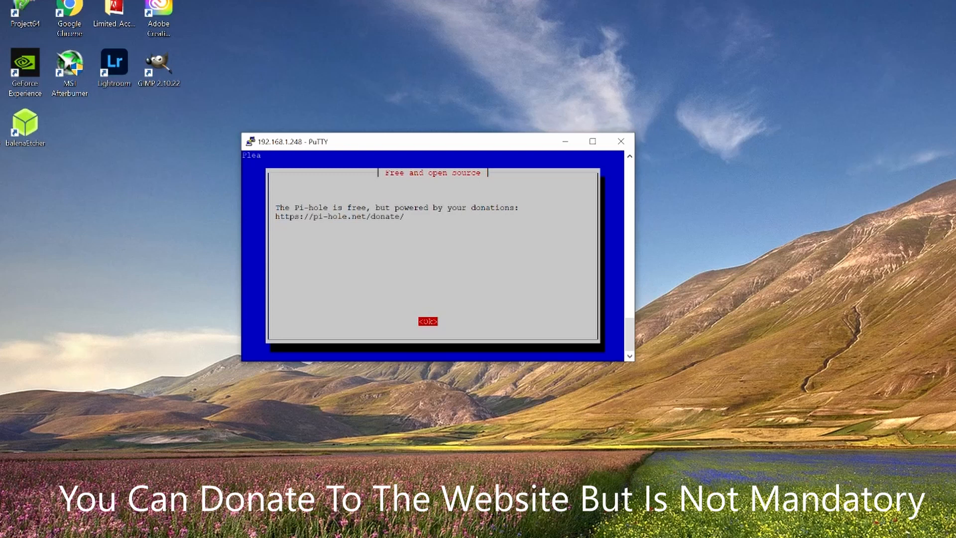
Dismiss the donation notice and set custom upstream DNS servers 1.1.1.3 and 1.0.0.3
click(427, 321)
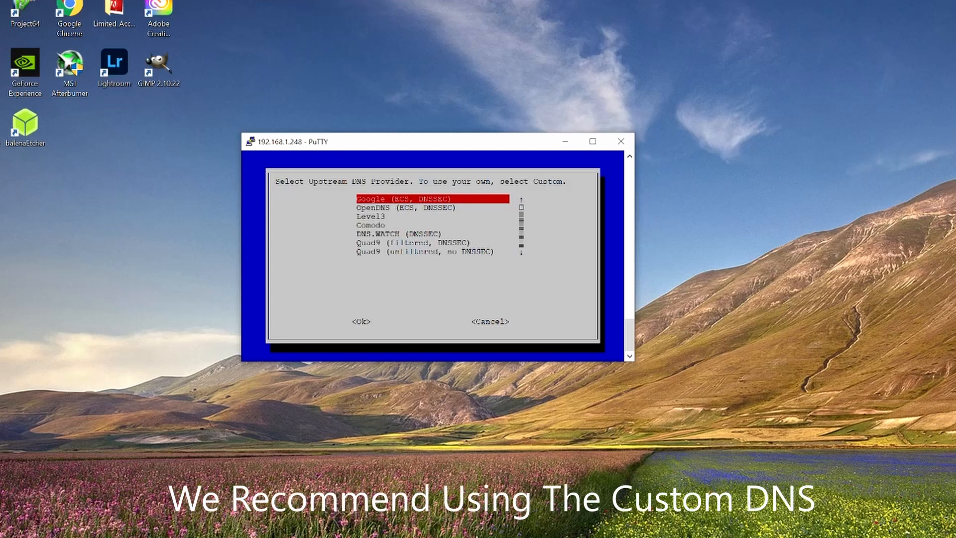
key(Down)
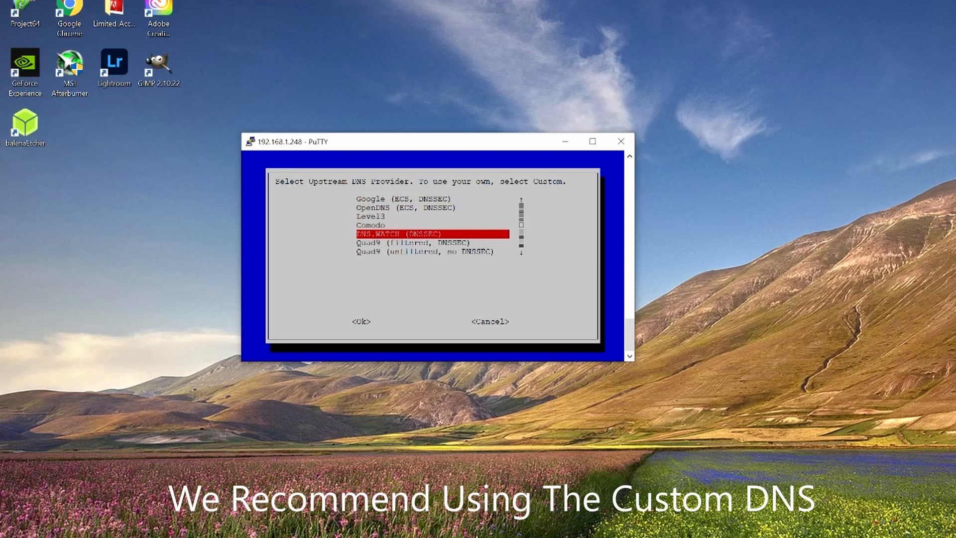
key(Down)
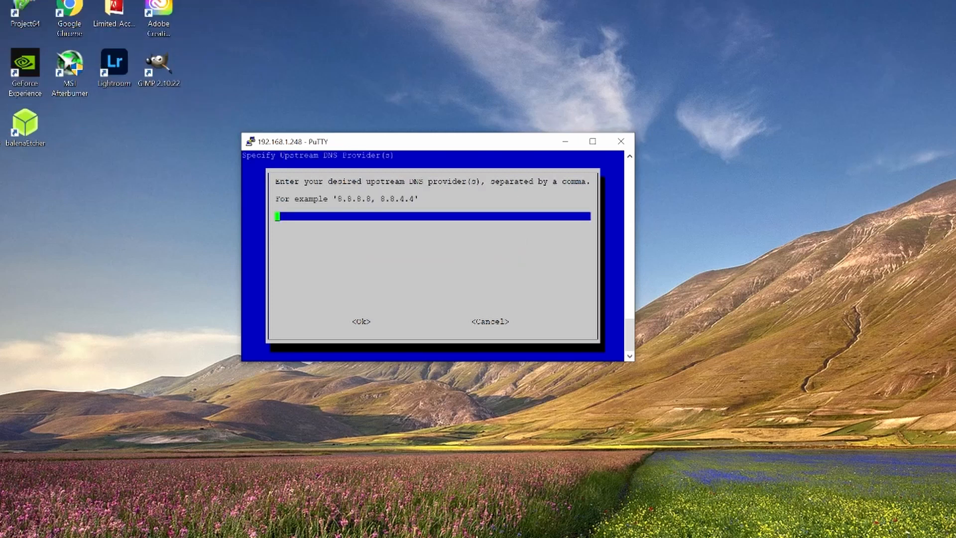
text(1.1.)
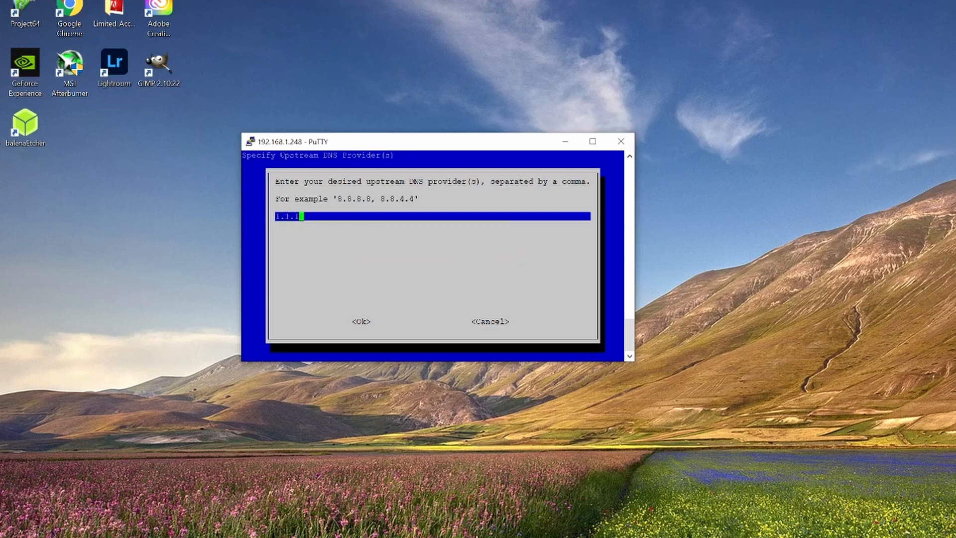
text(1)
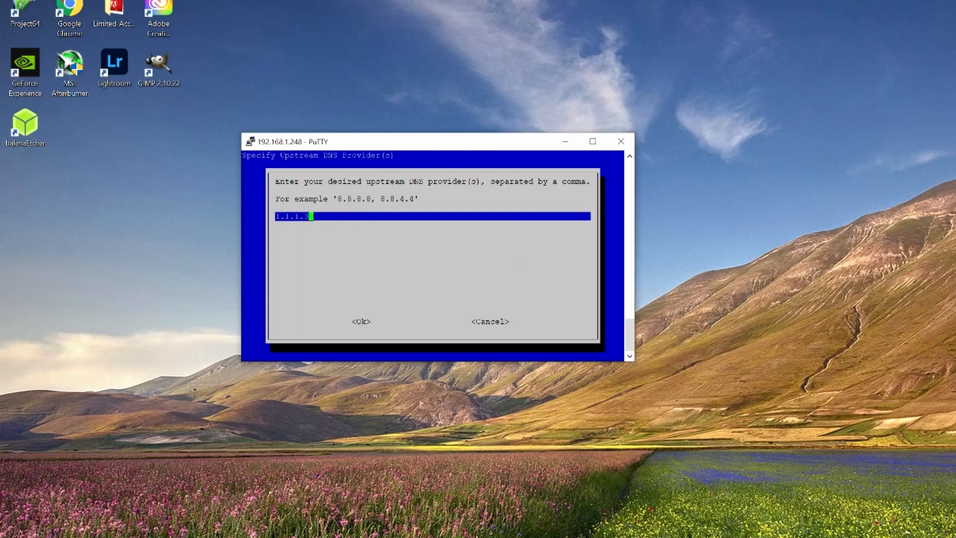
text(,)
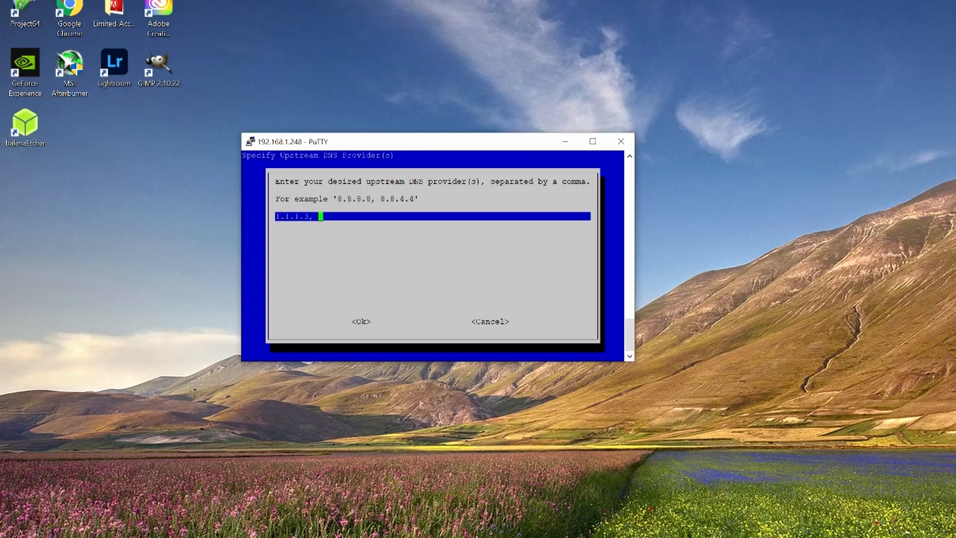
text(1)
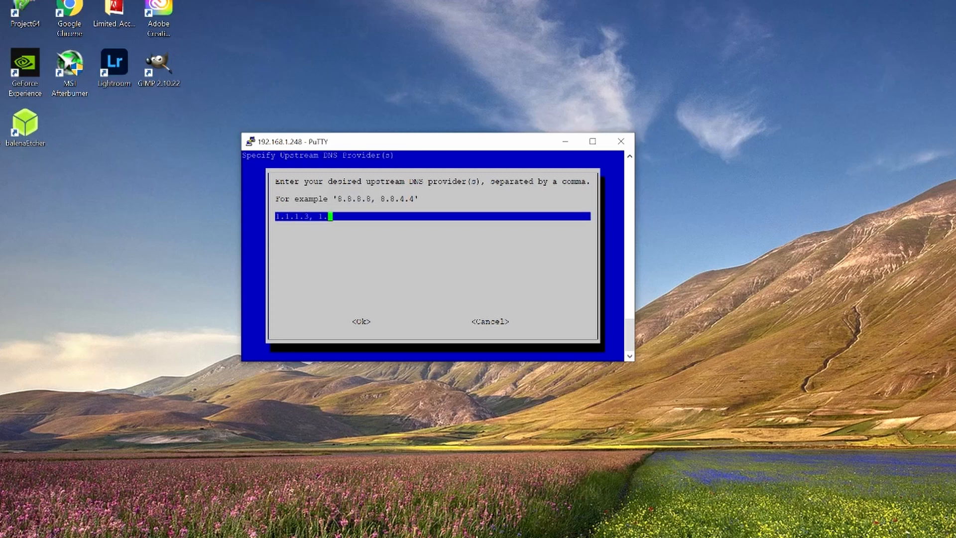
text(.0.0)
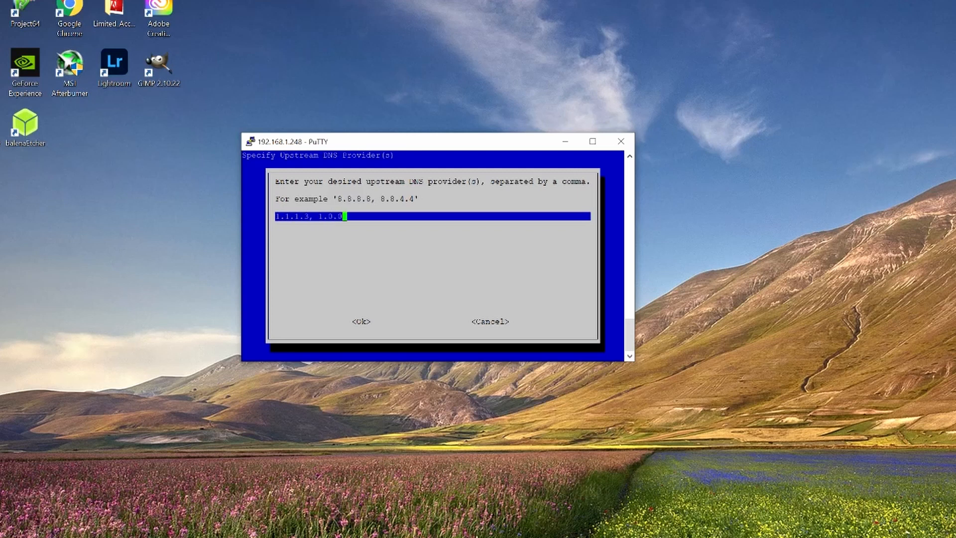
text(3)
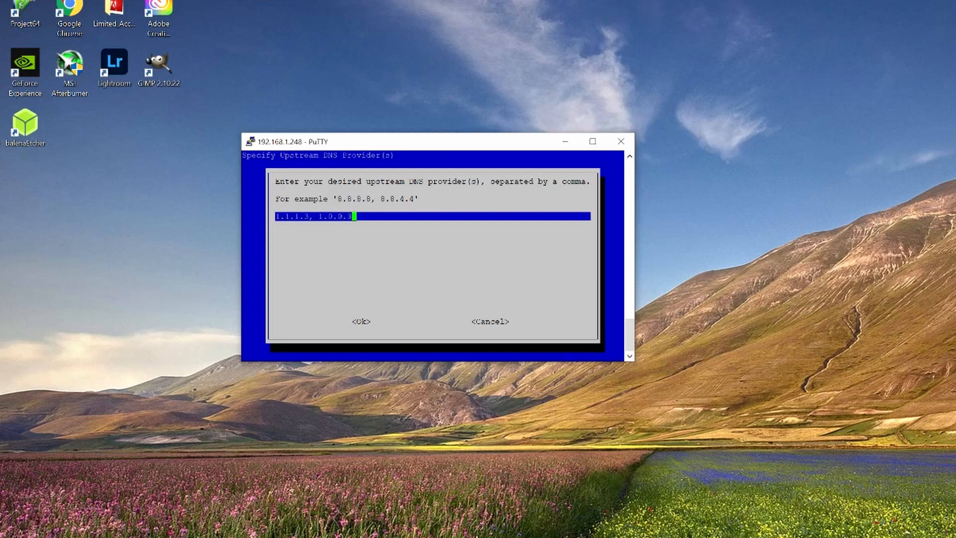
key(Tab)
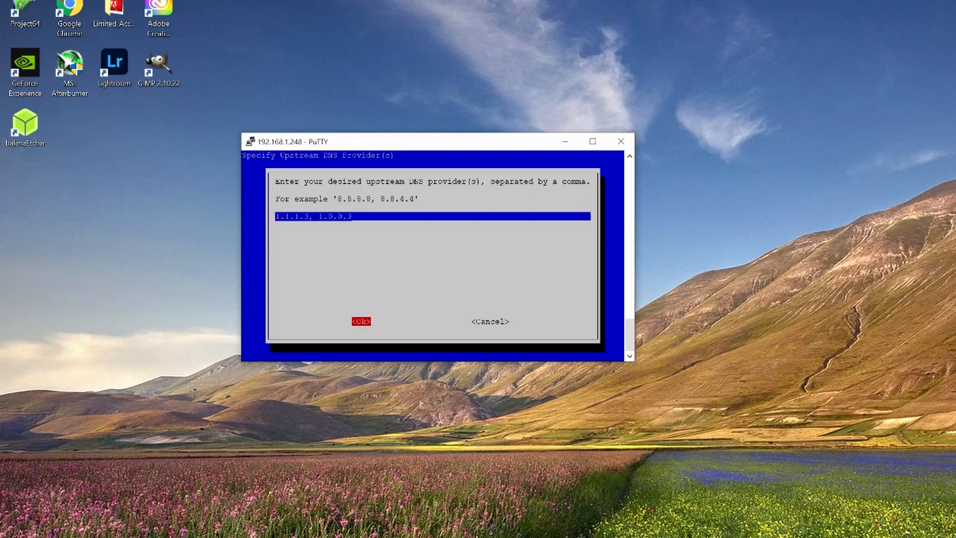
click(360, 321)
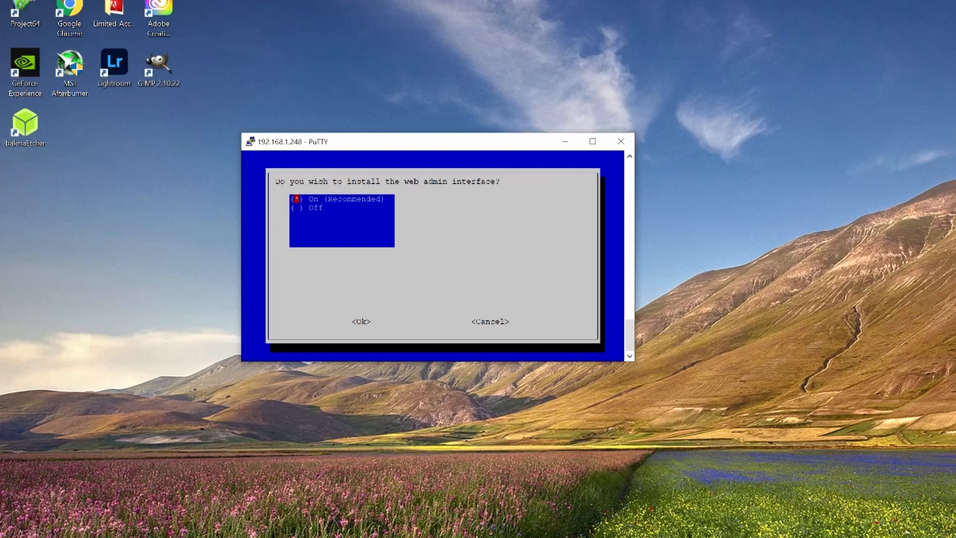
Keep web admin interface, web server with PHP, and query logging on, then close the summary
click(361, 322)
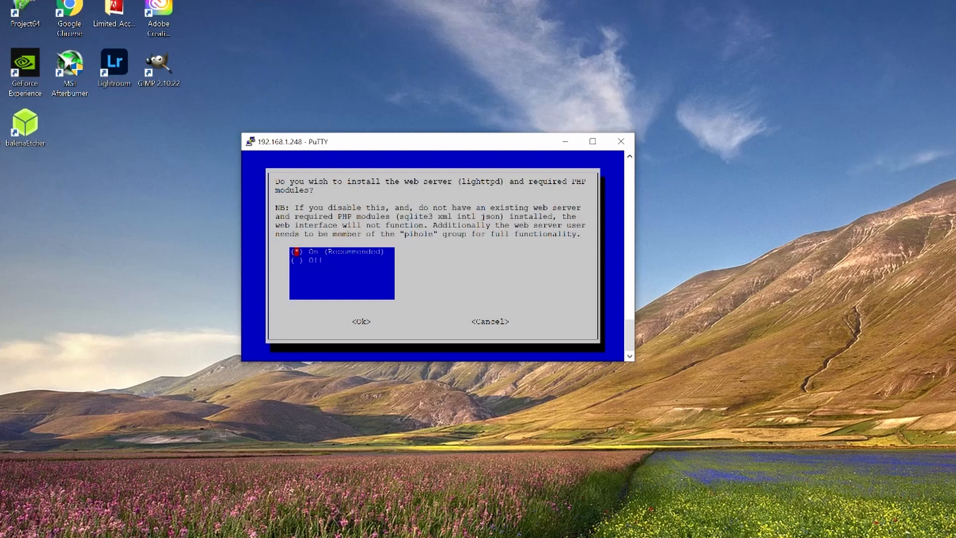
click(361, 323)
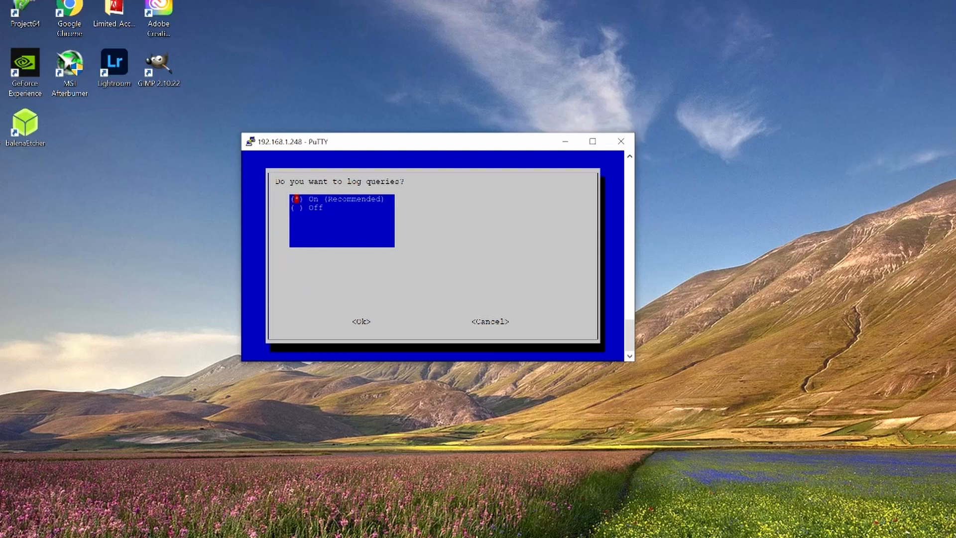
click(361, 322)
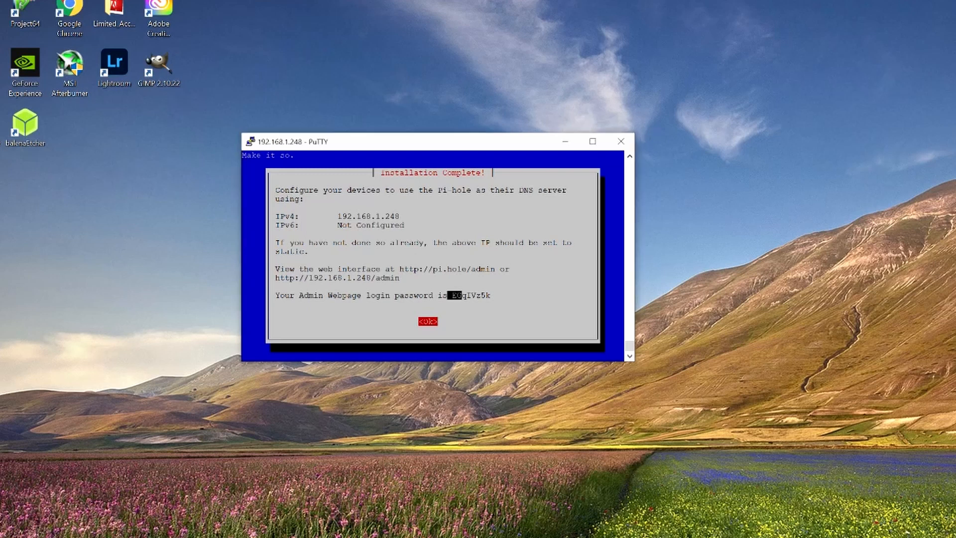
click(427, 321)
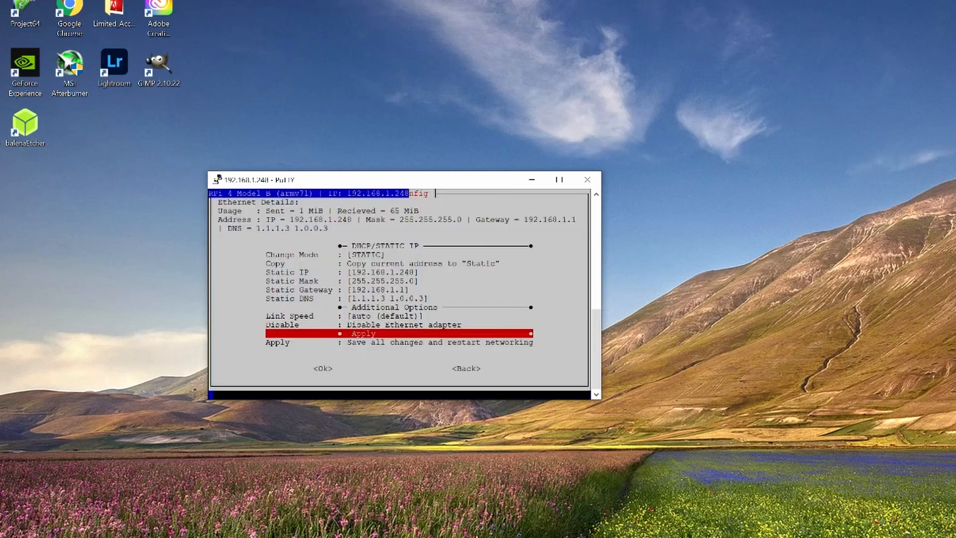
Review the static IP 192.168.1.248 and gateway 192.168.1.1 entries, then apply and reconnect
key(Up)
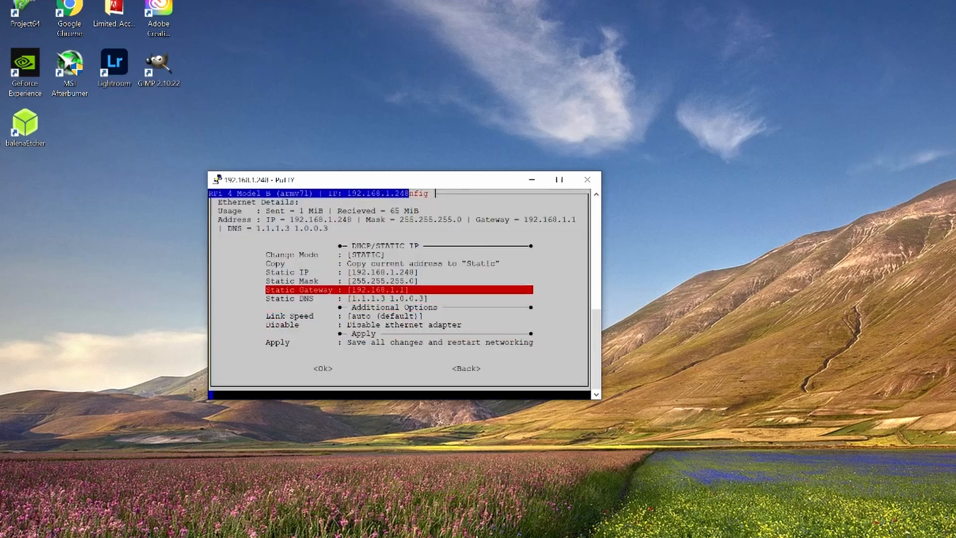
key(up)
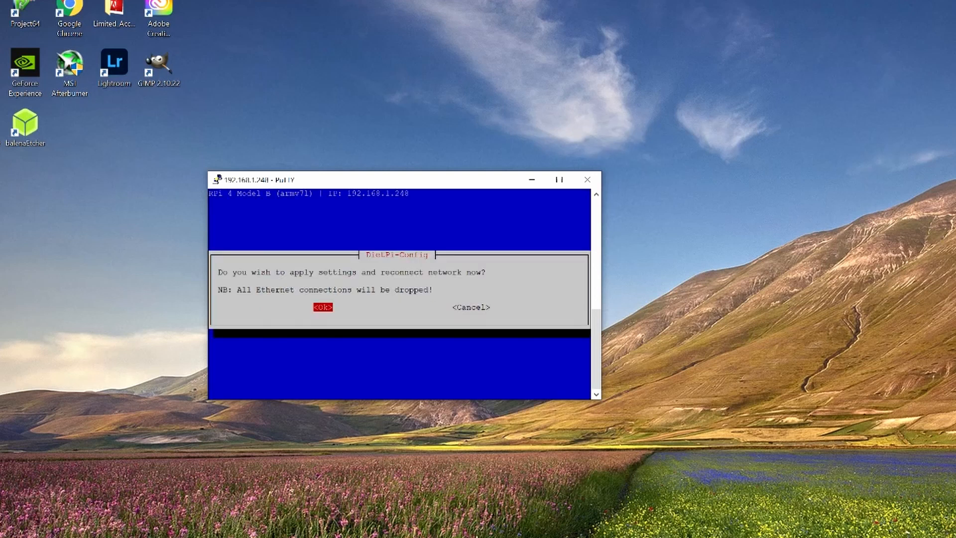
click(322, 307)
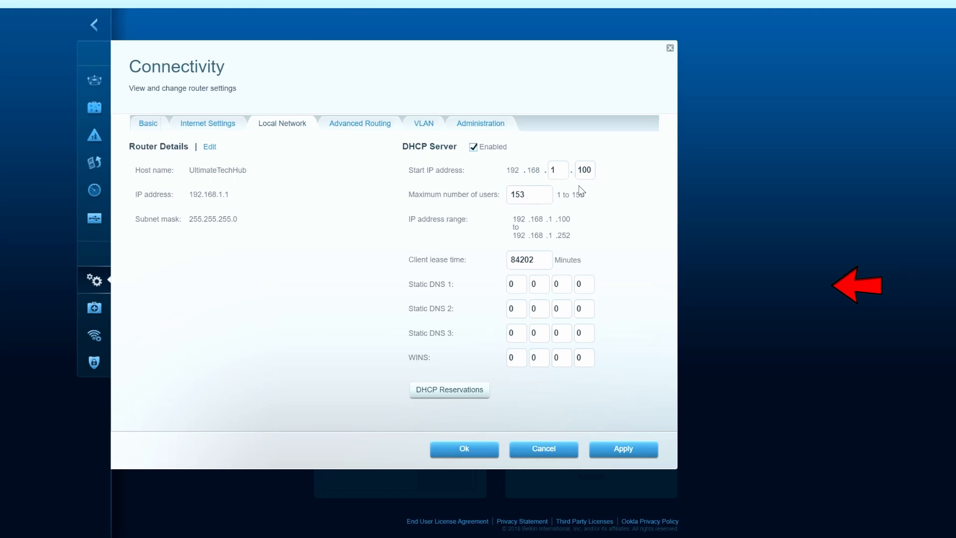
Fill the Static DNS 1 boxes with the Pi-hole address 192.168.1.248
click(516, 283)
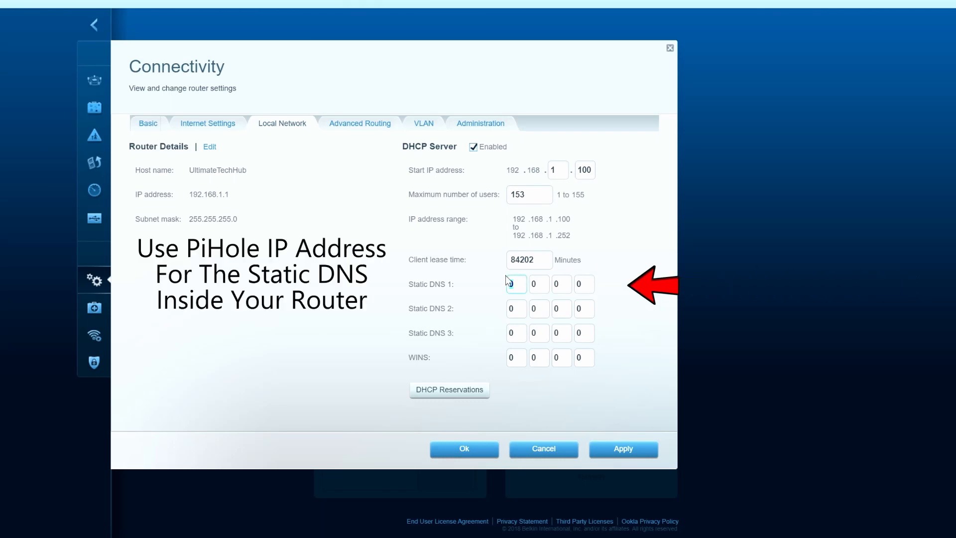
text(192)
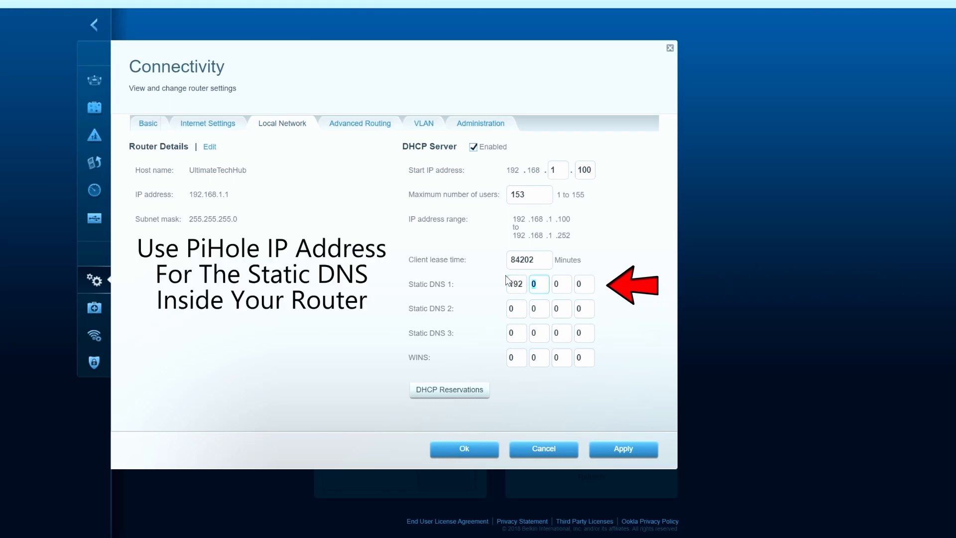
text(168)
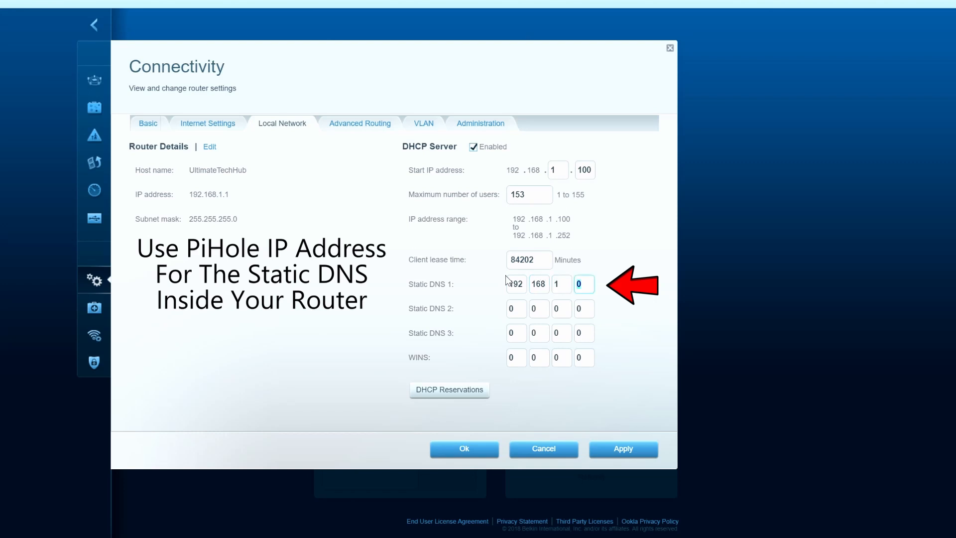
text(248)
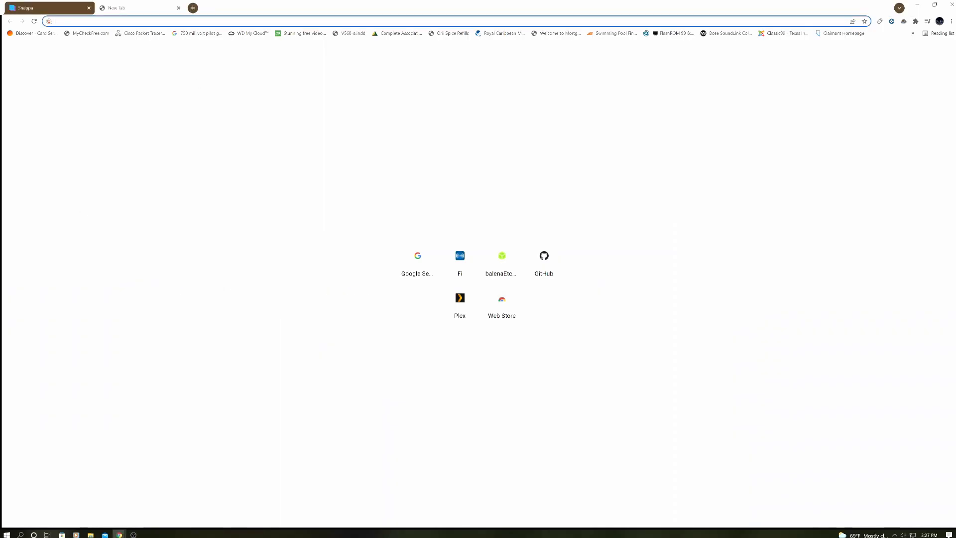
Browse to the Pi's address and follow the admin panel link
text(192.168.1.1)
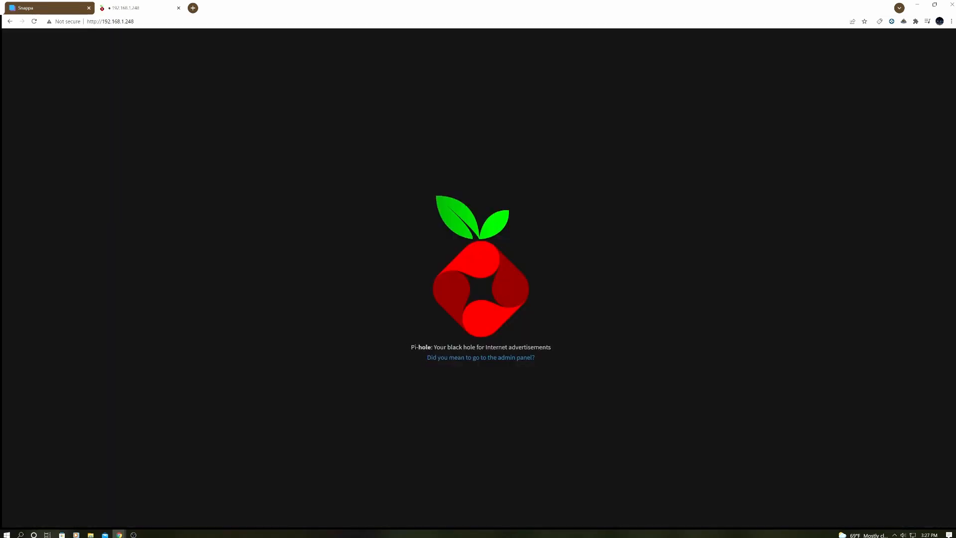
mouse_move(480, 358)
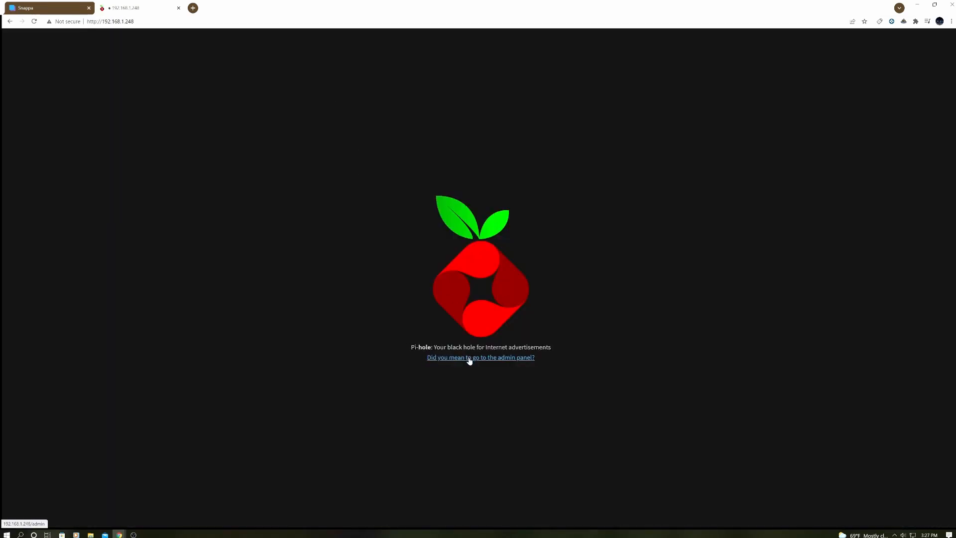
click(480, 358)
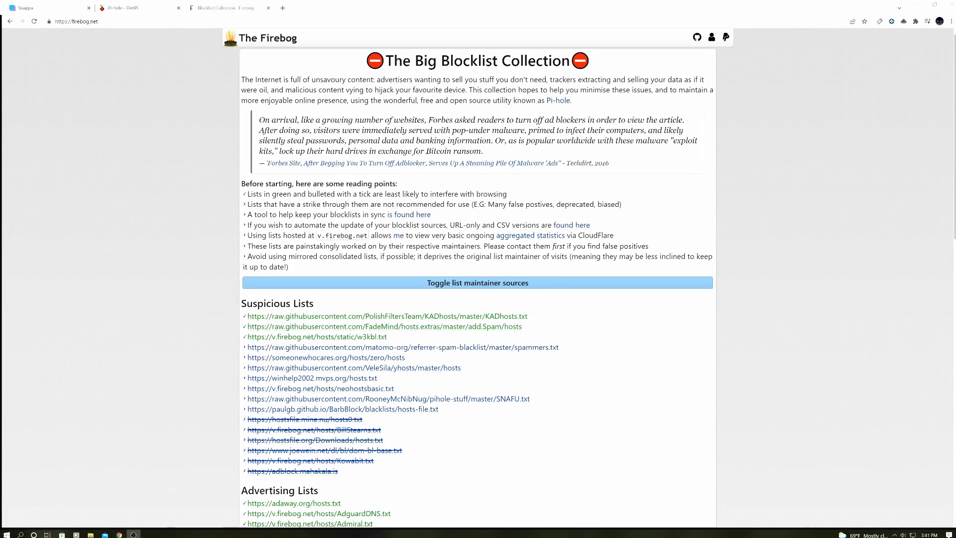
Scroll to Tracking & Telemetry Lists and copy the selected ticked blocklist URLs
double_click(267, 38)
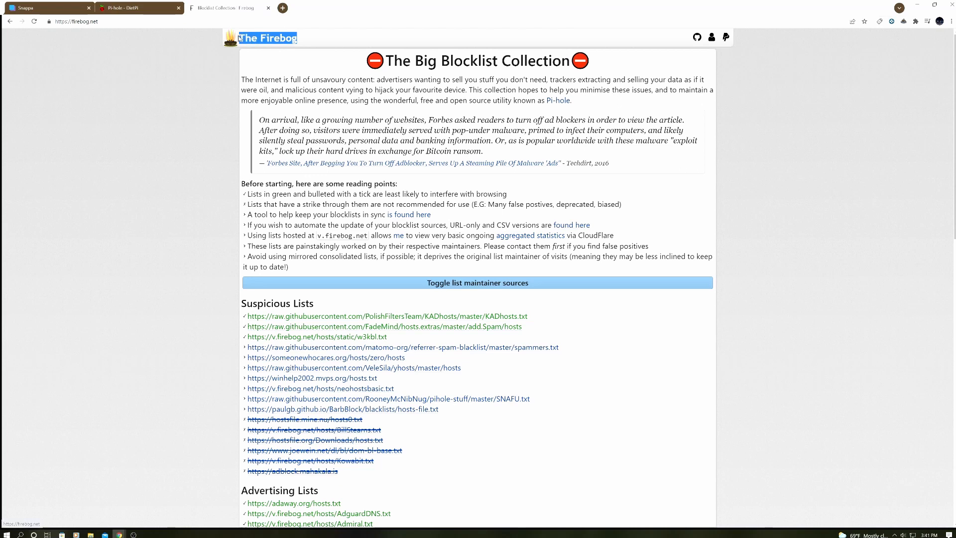
scroll(down, 3)
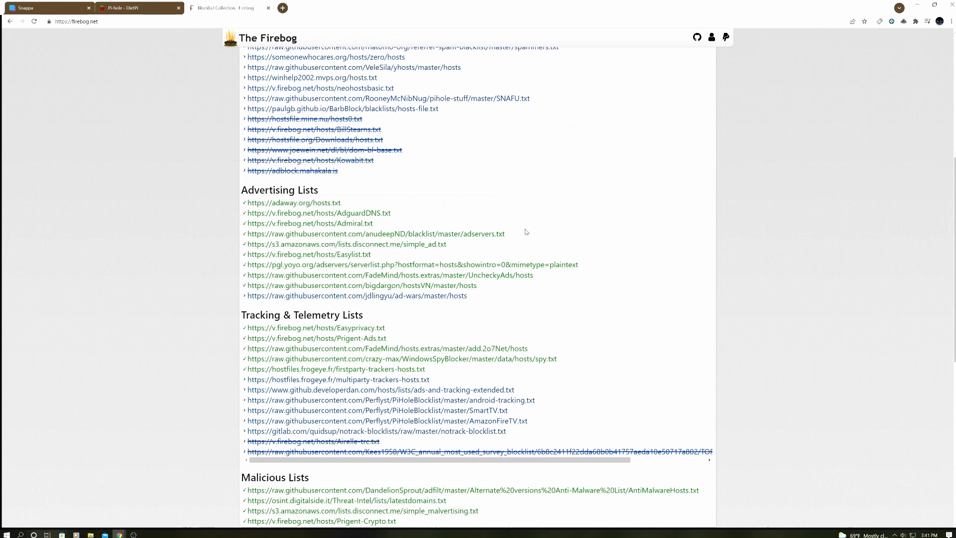
scroll(down, 3)
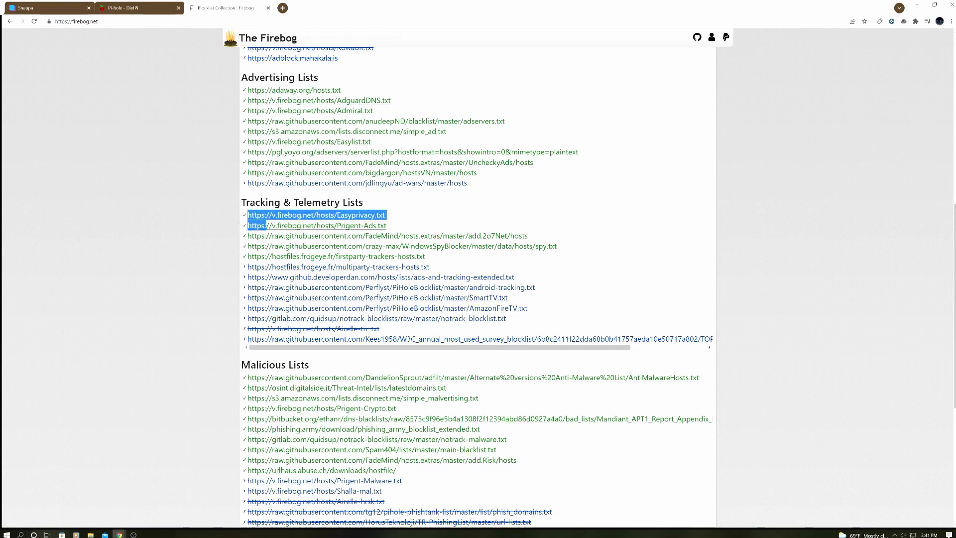
right_click(384, 288)
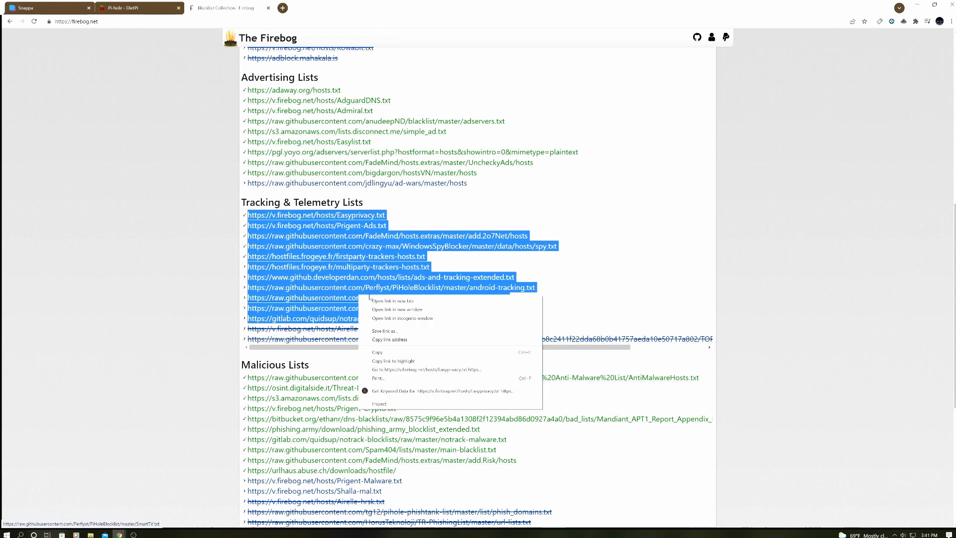
click(473, 127)
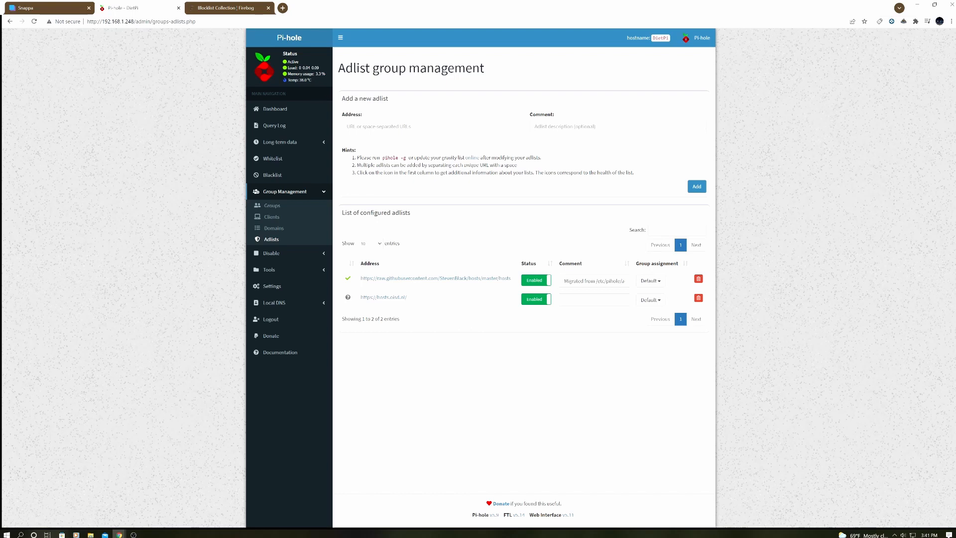
Paste the copied tracking URLs into the adlist Address box and run Update Gravity
right_click(416, 126)
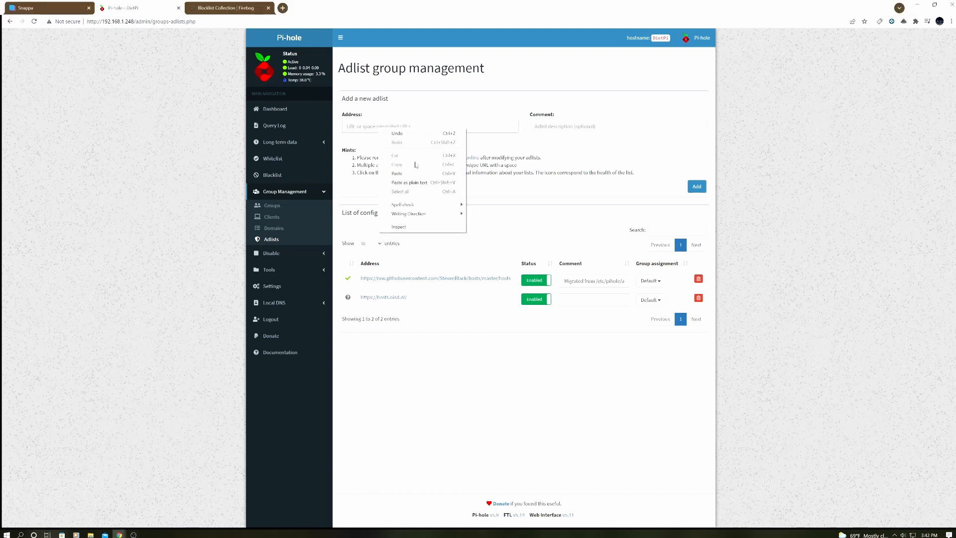
click(693, 186)
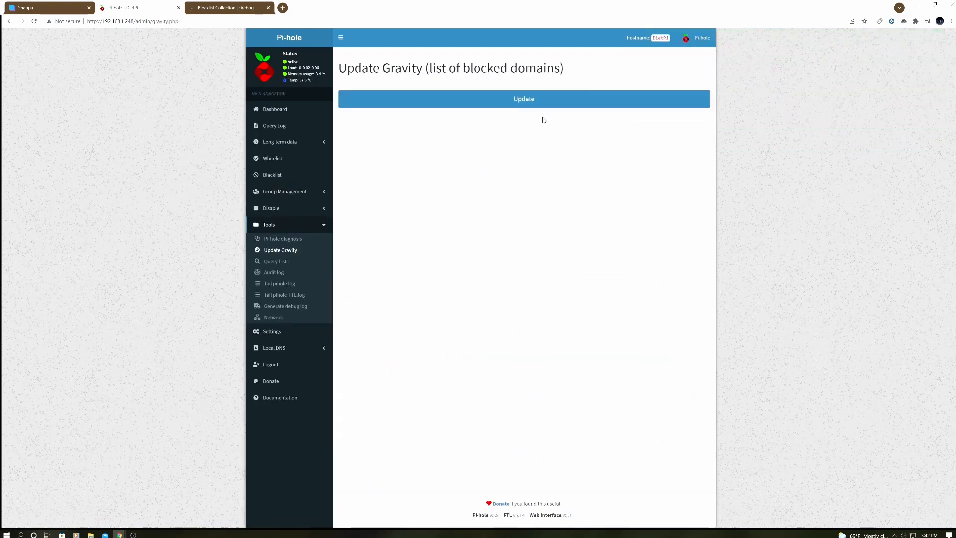
click(523, 98)
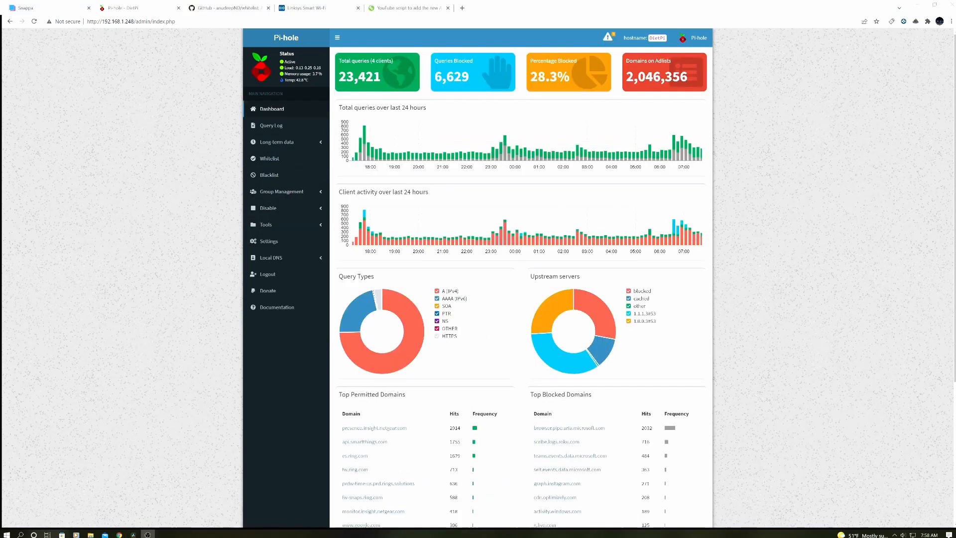
scroll(down, 3)
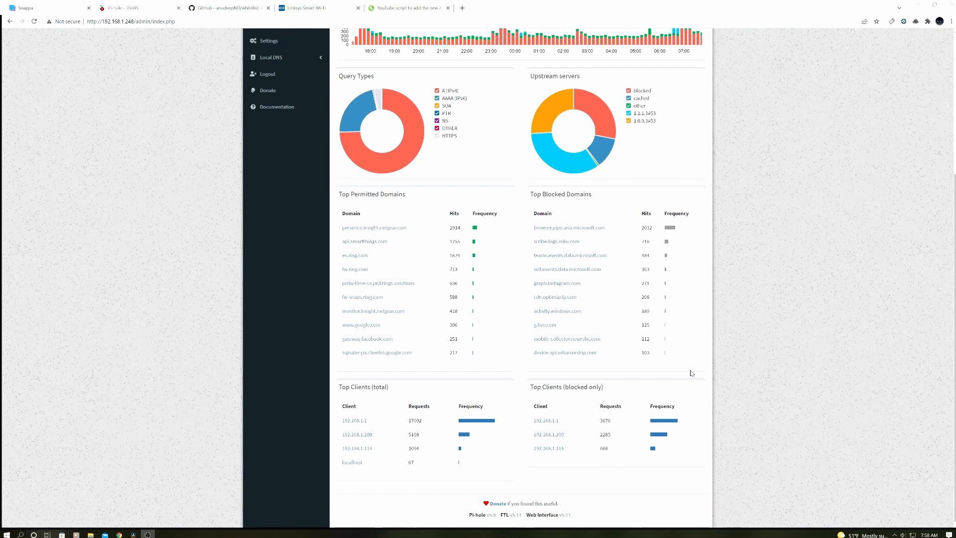
mouse_move(568, 417)
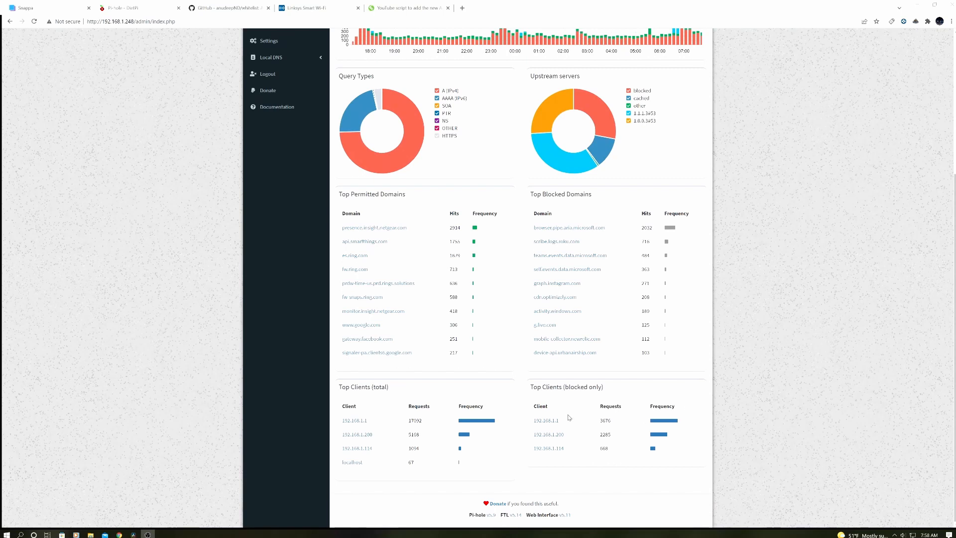
mouse_move(567, 412)
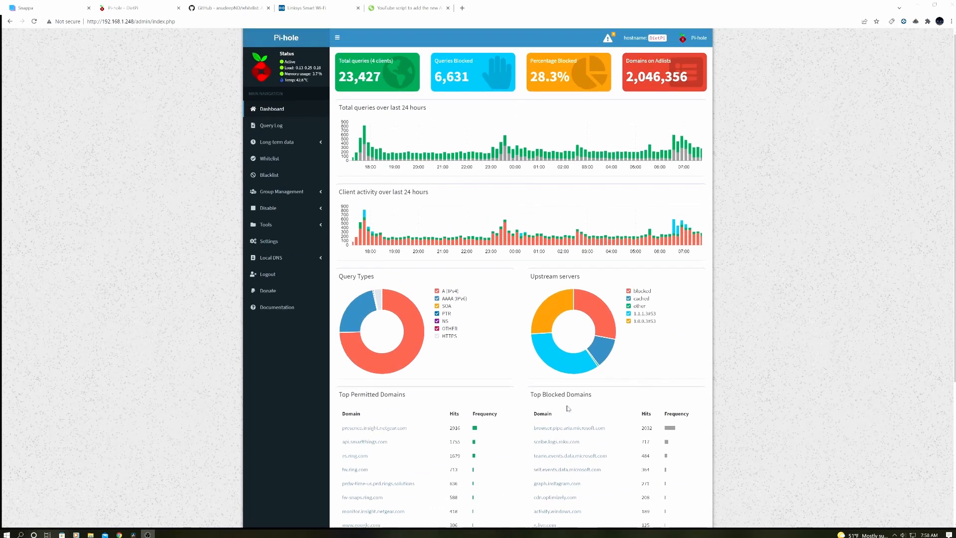
mouse_move(186, 415)
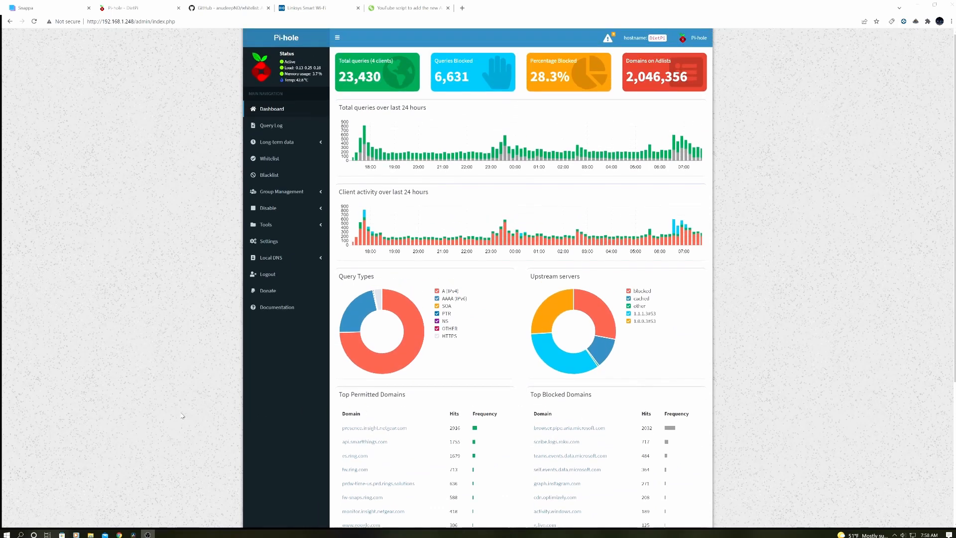
mouse_move(76, 380)
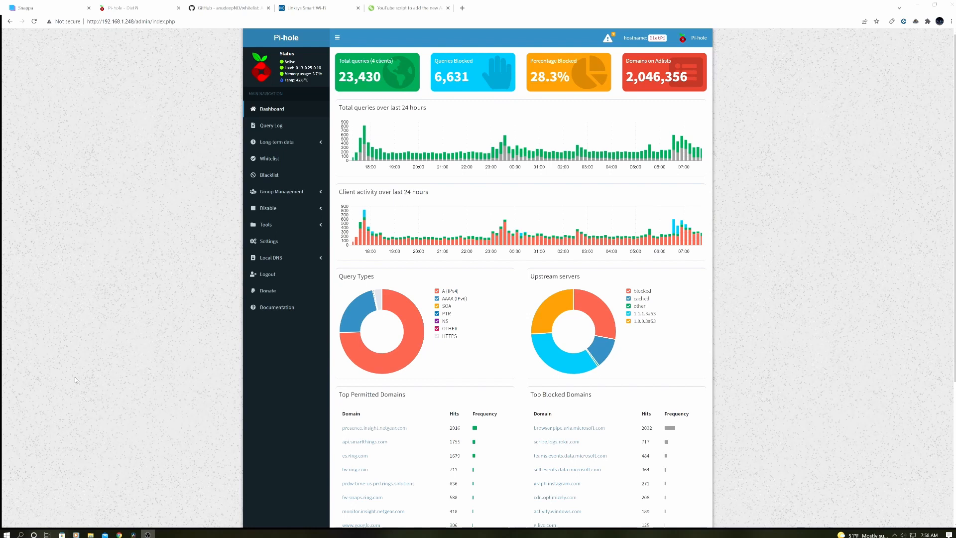
mouse_move(76, 380)
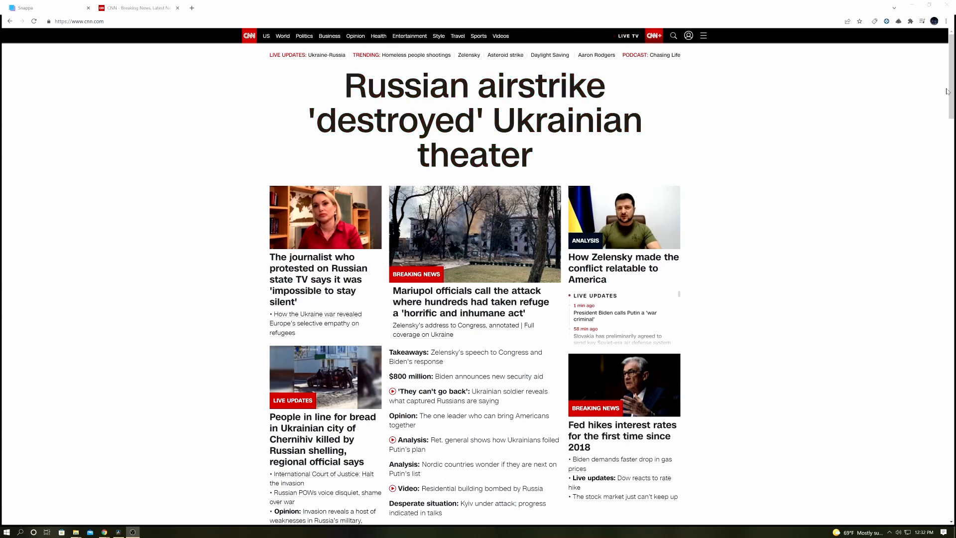
Scroll through the Tom's Hardware homepage to confirm no ads appear
scroll(down, 3)
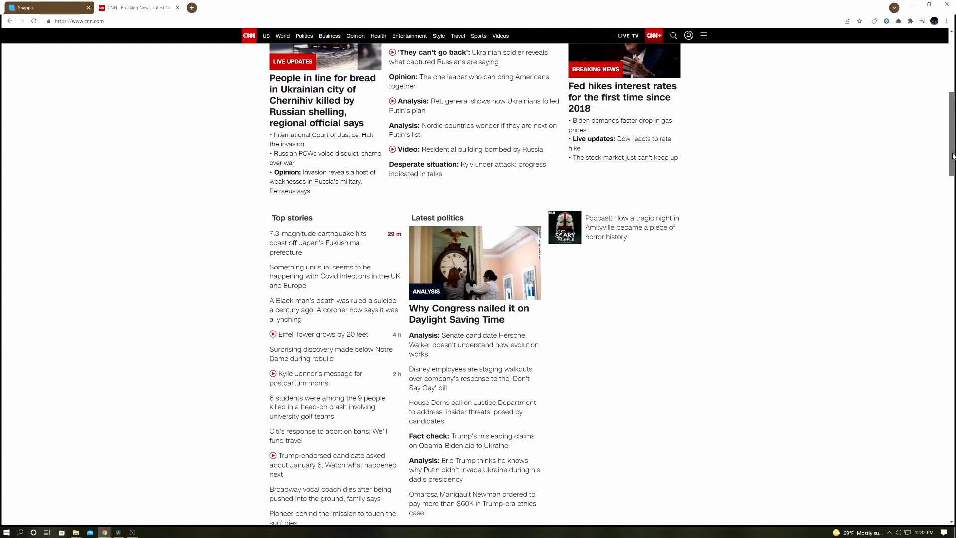
scroll(down, 3)
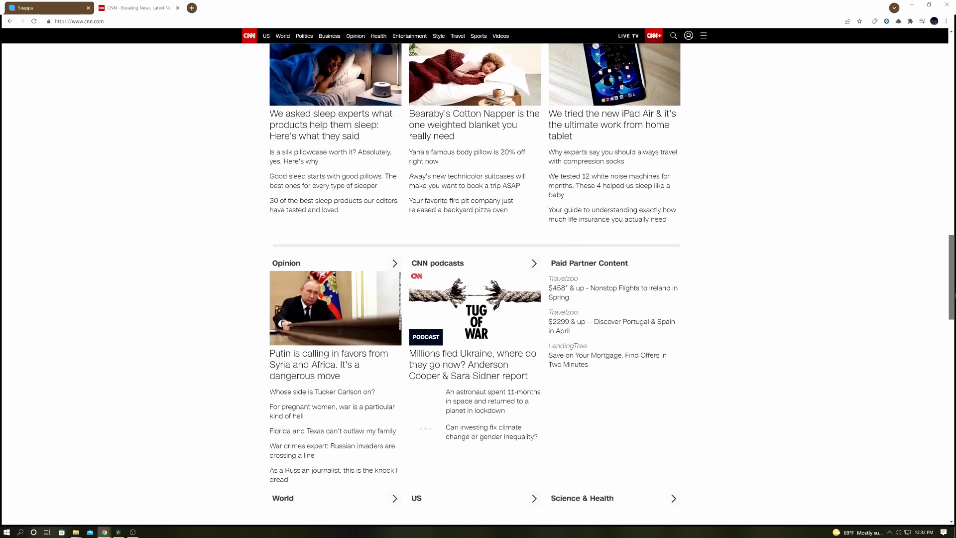
scroll(down, 3)
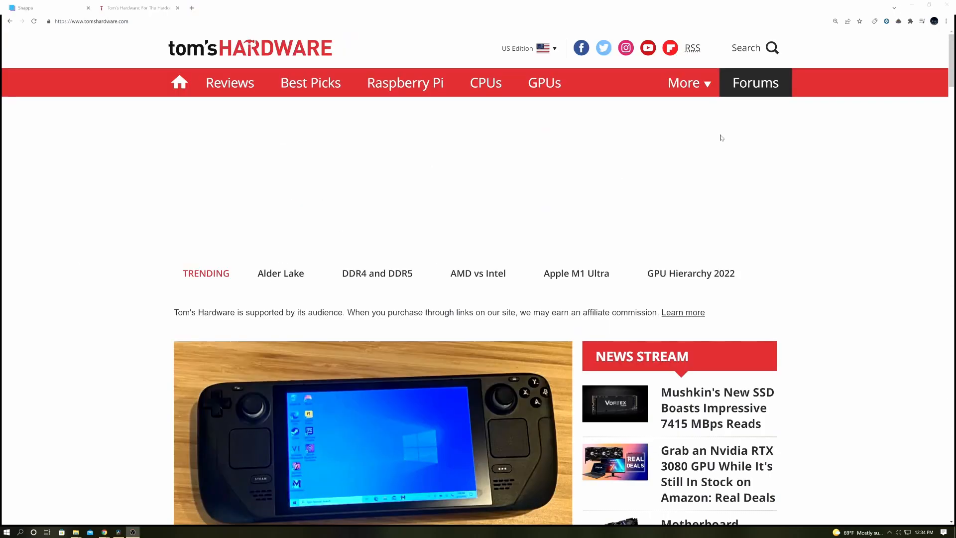
scroll(down, 3)
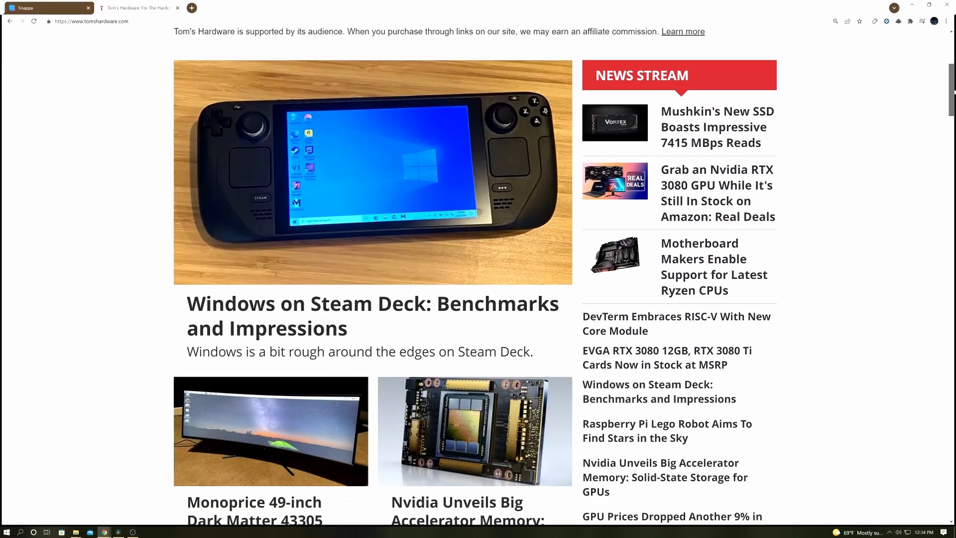
scroll(down, 3)
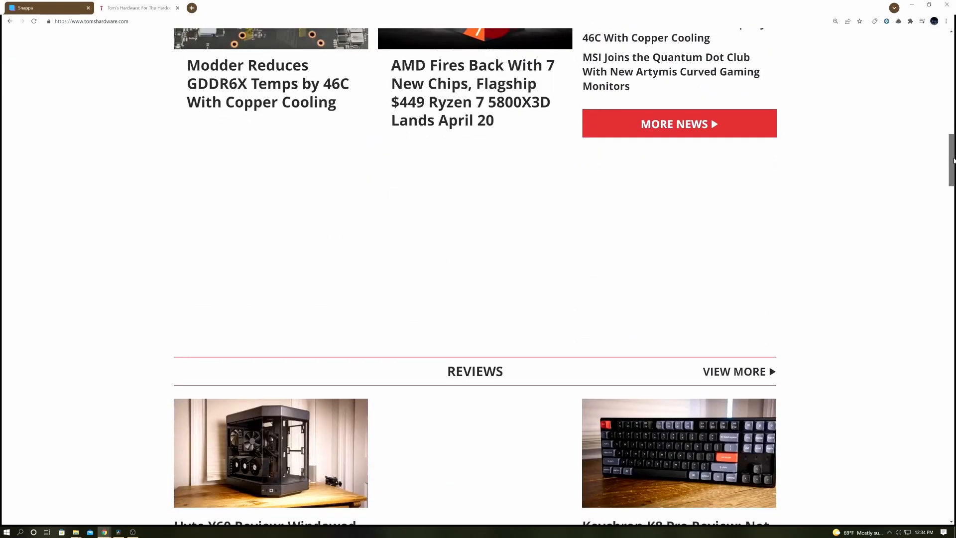
scroll(down, 3)
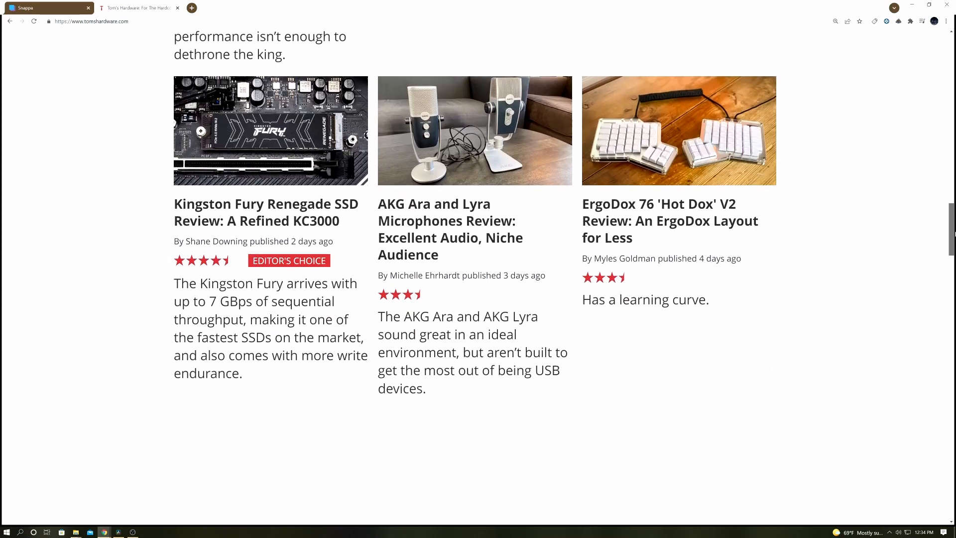
scroll(down, 3)
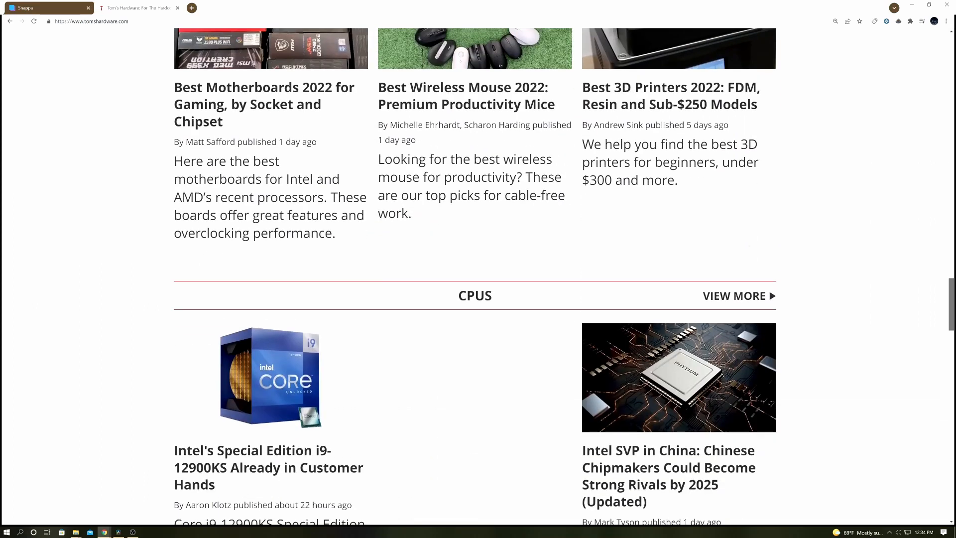
Switch to the Wired homepage and scroll through it checking for ads
click(139, 8)
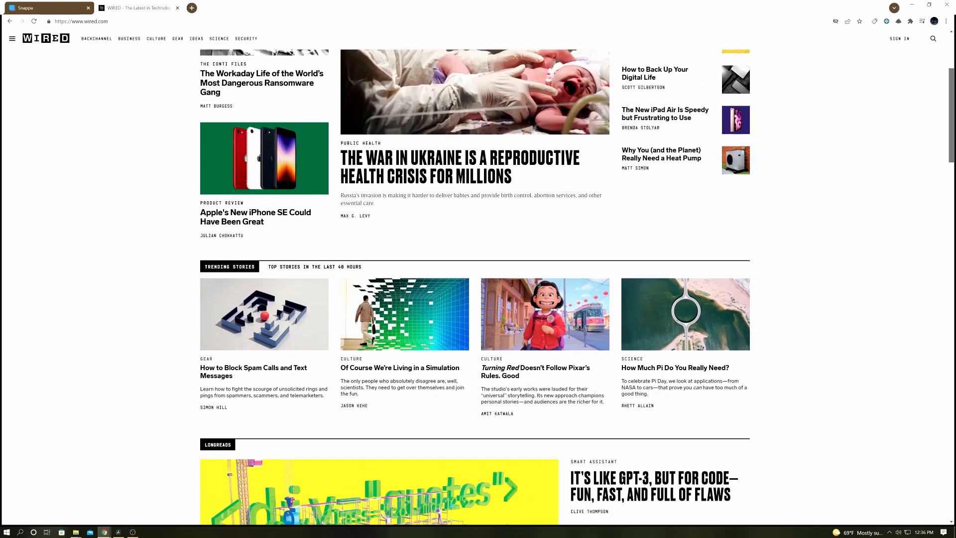
scroll(down, 3)
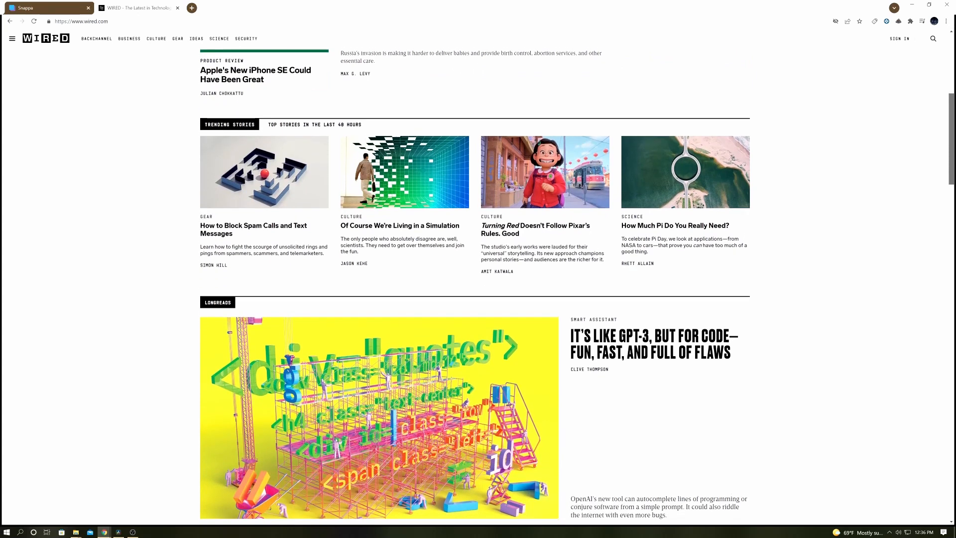
scroll(down, 3)
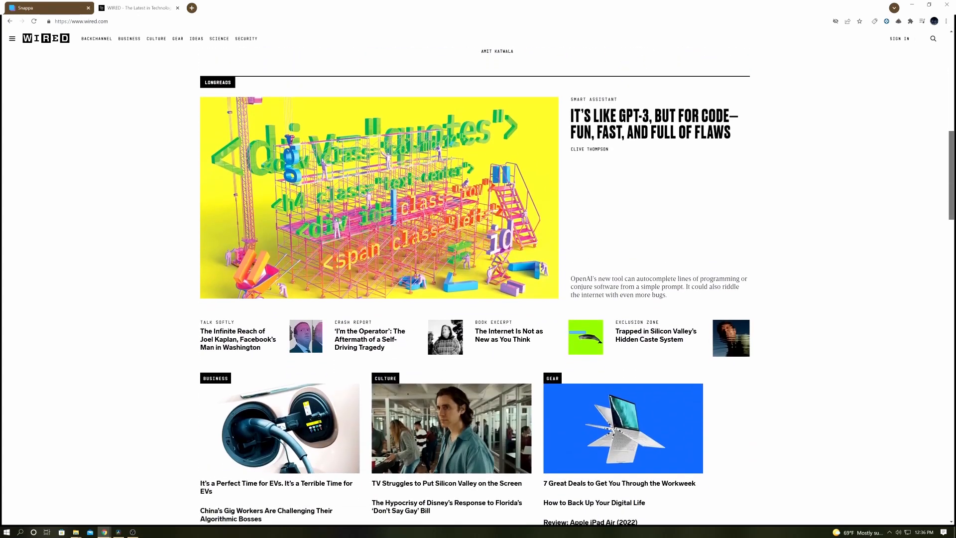
scroll(down, 3)
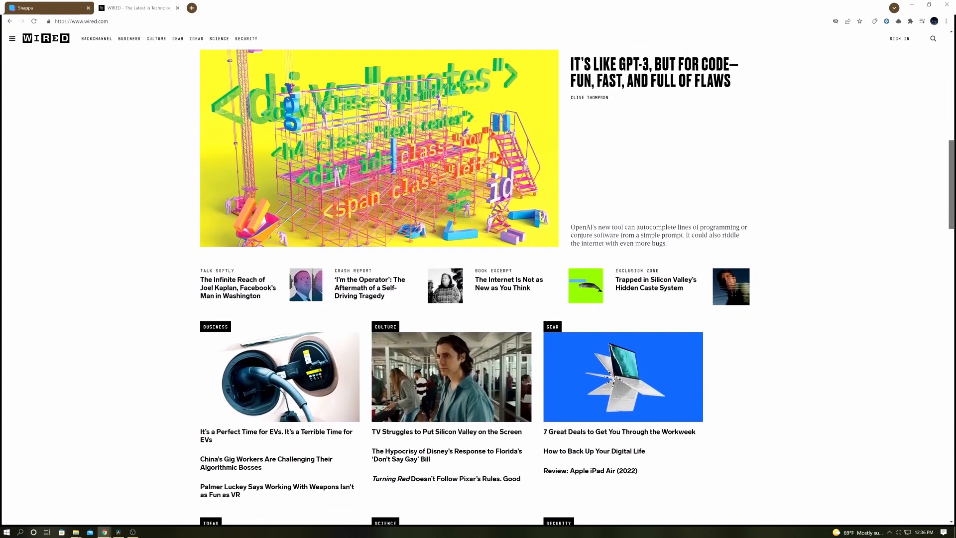